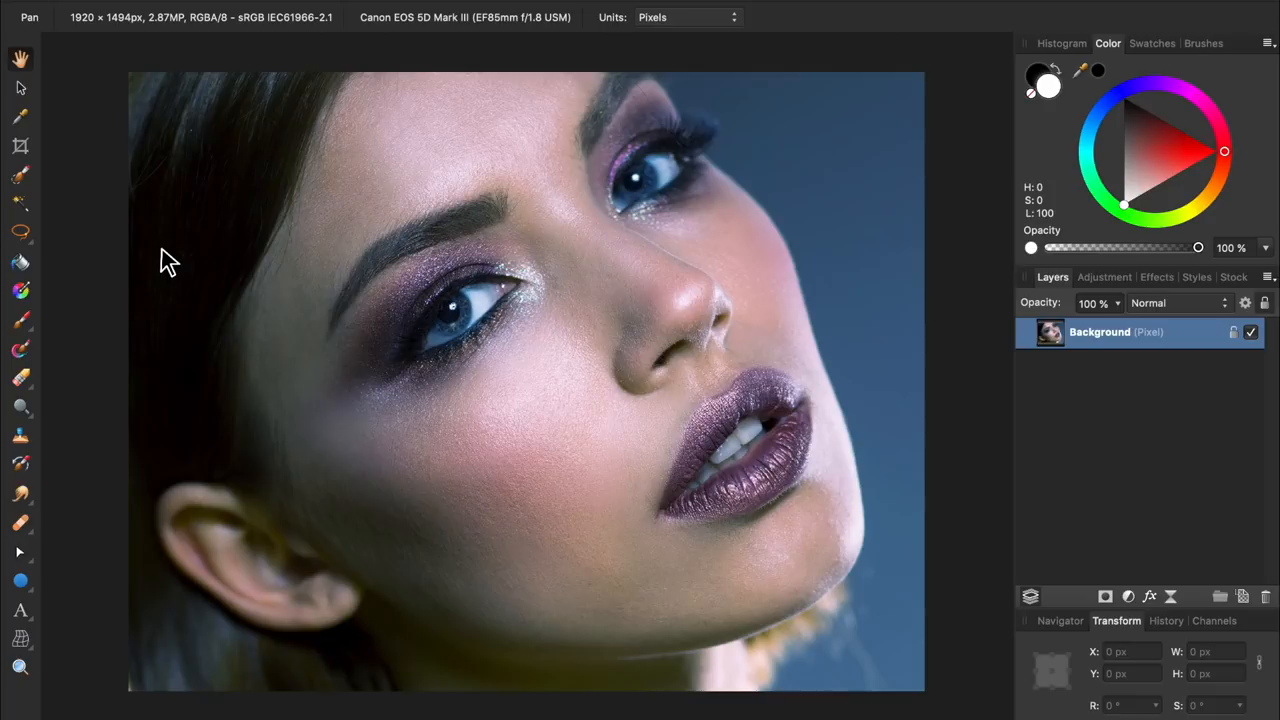
- Lasso a cheek skin patch with Freehand Selection, copy it to a new layer (Cmd+J) and deselect
{"action": "left_click", "coordinate": [18, 232]}
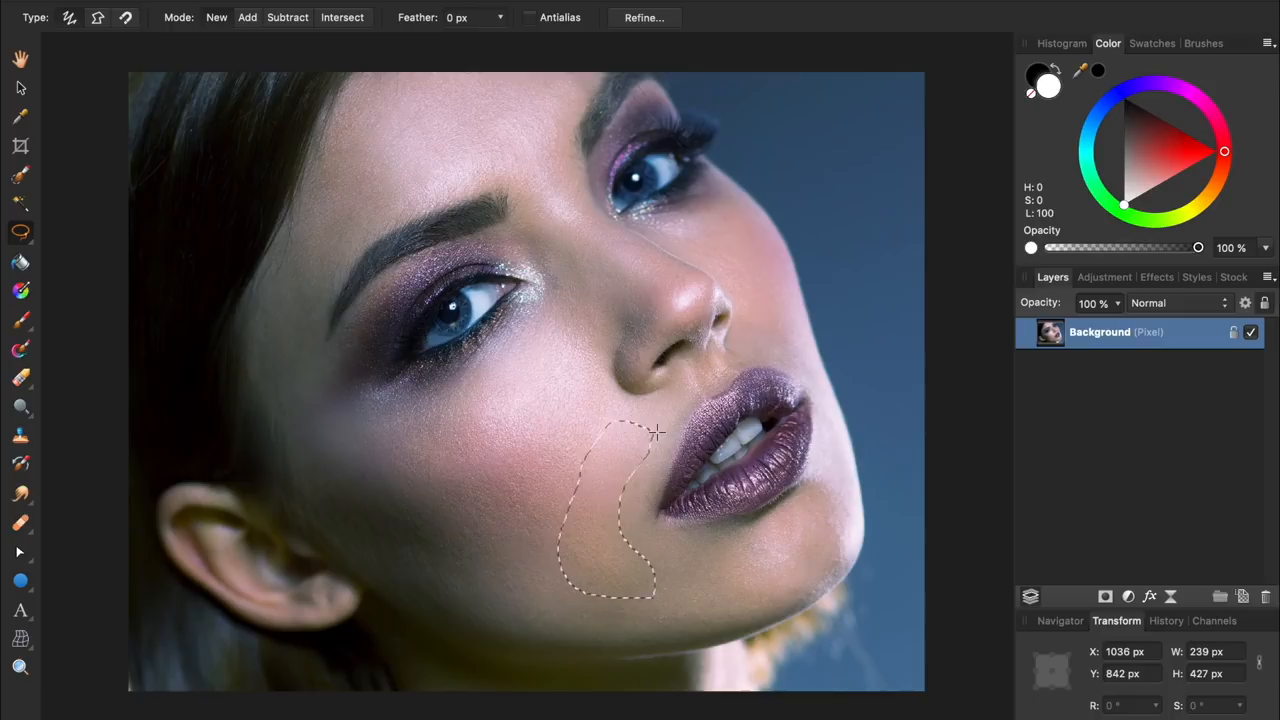
{"action": "key", "text": "Cmd+J"}
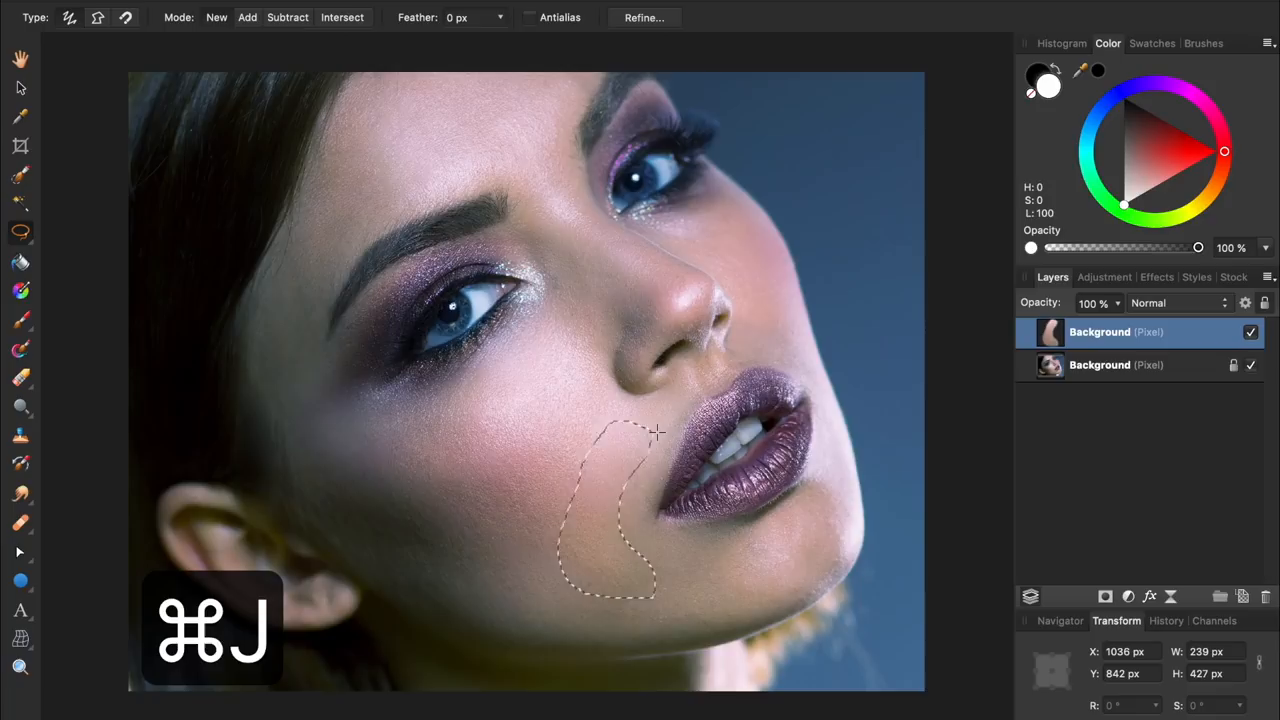
{"action": "key", "text": "cmd+d"}
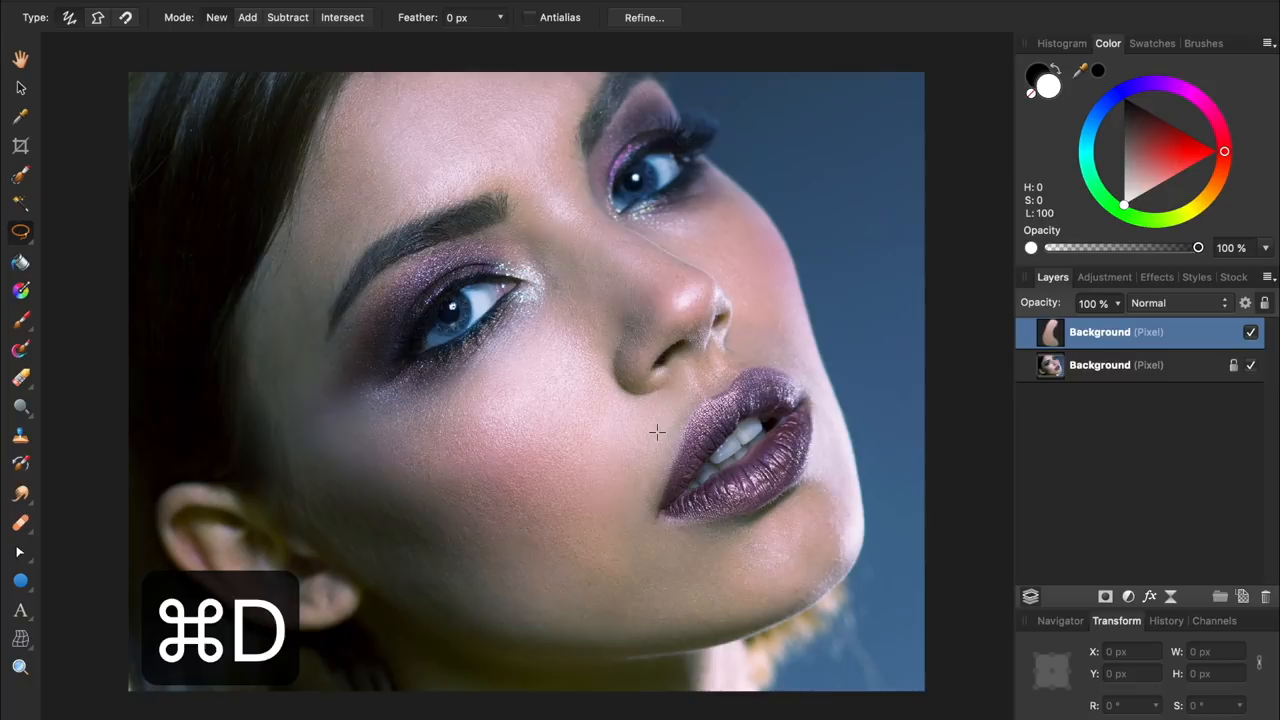
- Average-blur the copied cheek layer into one flat skin tone via Filters > Blur > Average
{"action": "key", "text": "cmd+d"}
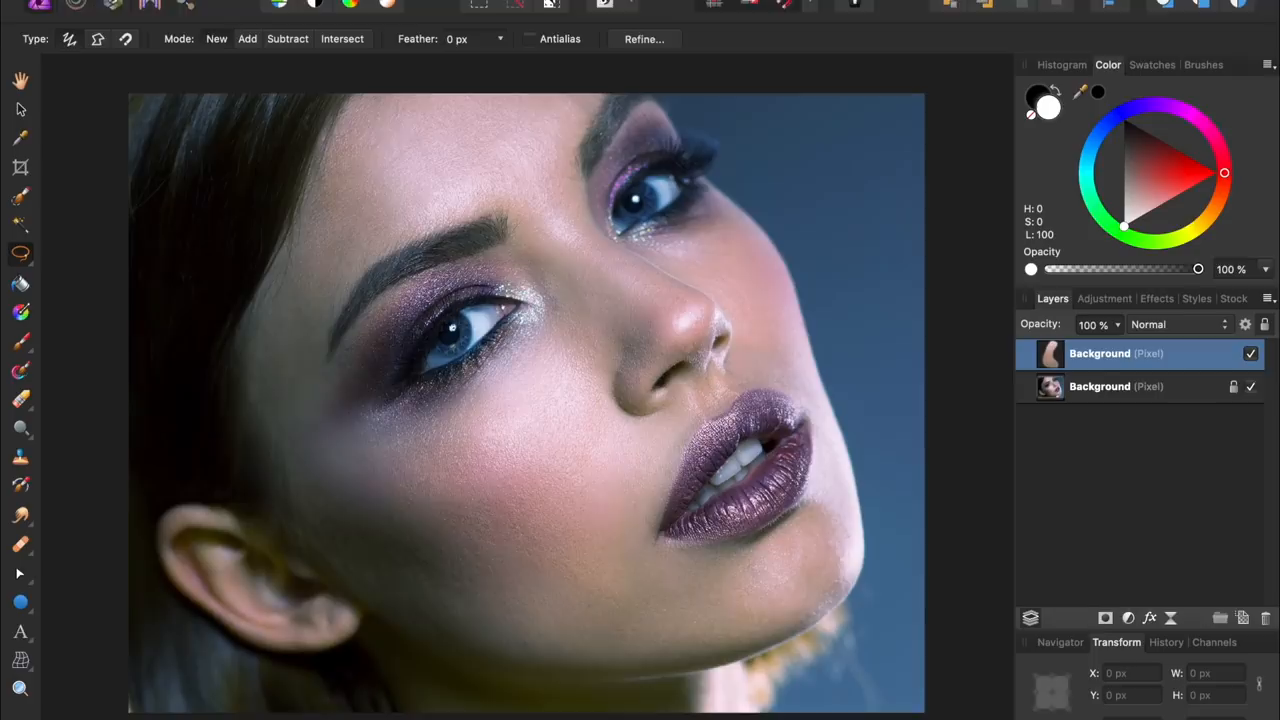
{"action": "left_click", "coordinate": [584, 8]}
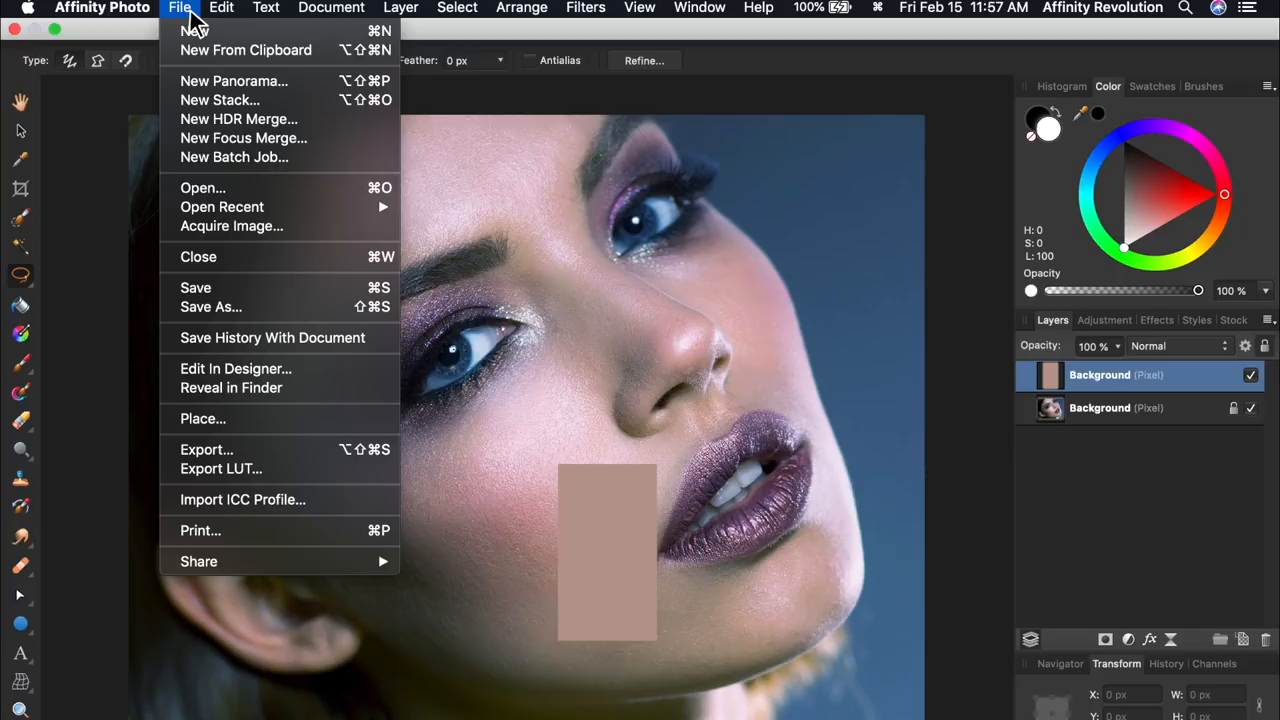
{"action": "mouse_move", "coordinate": [248, 396]}
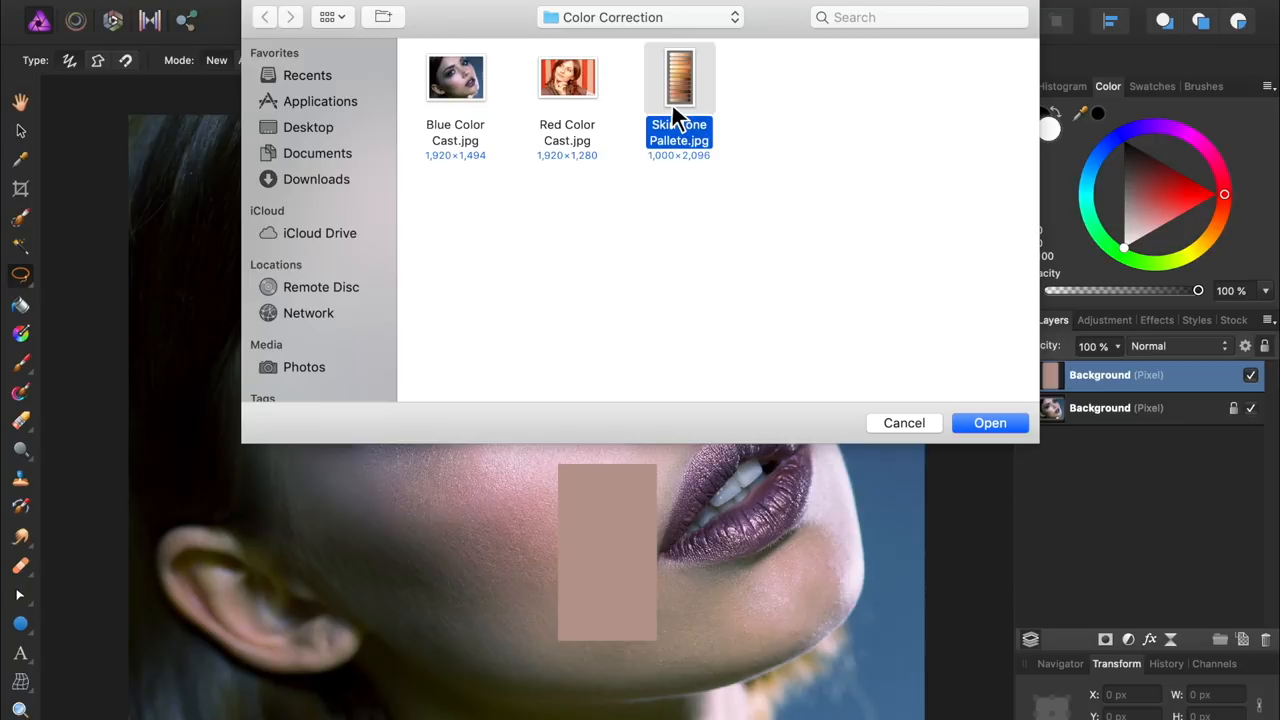
- Place Skin Tone Pallete.jpg from the Color Correction folder as a layer on the portrait's left side
{"action": "left_click", "coordinate": [990, 424]}
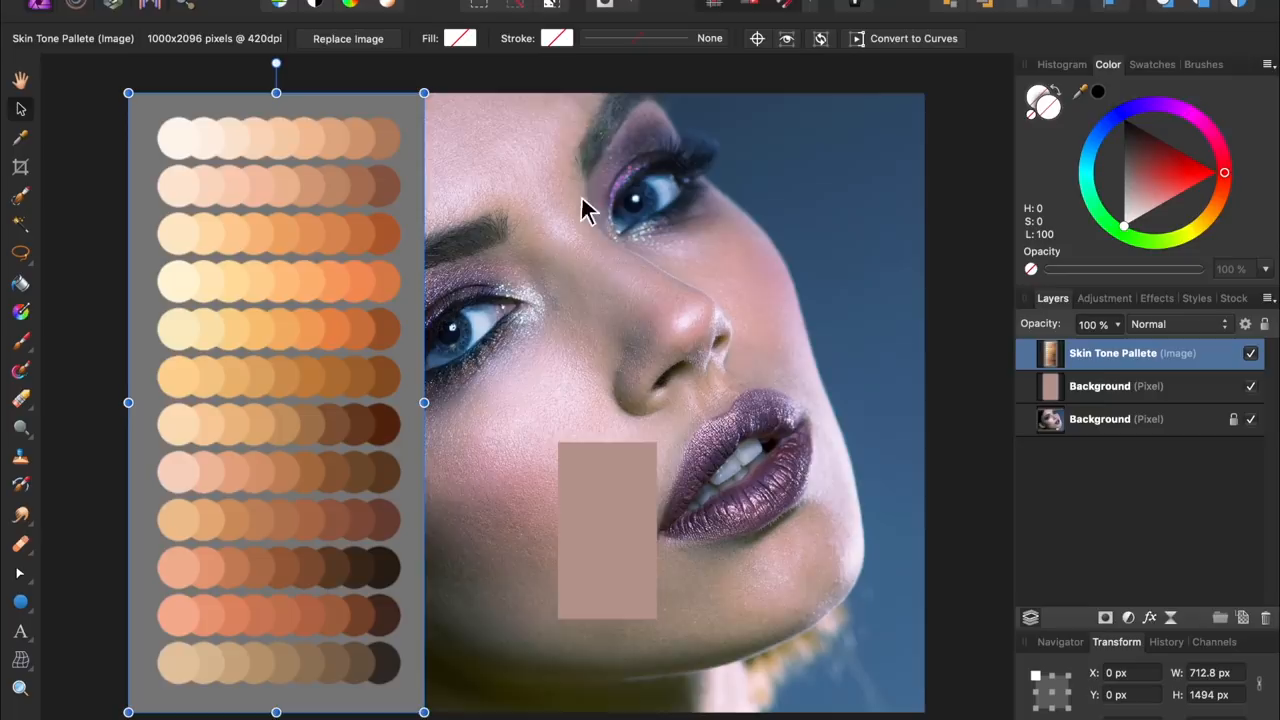
- Move the averaged patch beside the palette and read its colour as R 187, G 156, B 147 in Info
{"action": "left_click", "coordinate": [640, 12]}
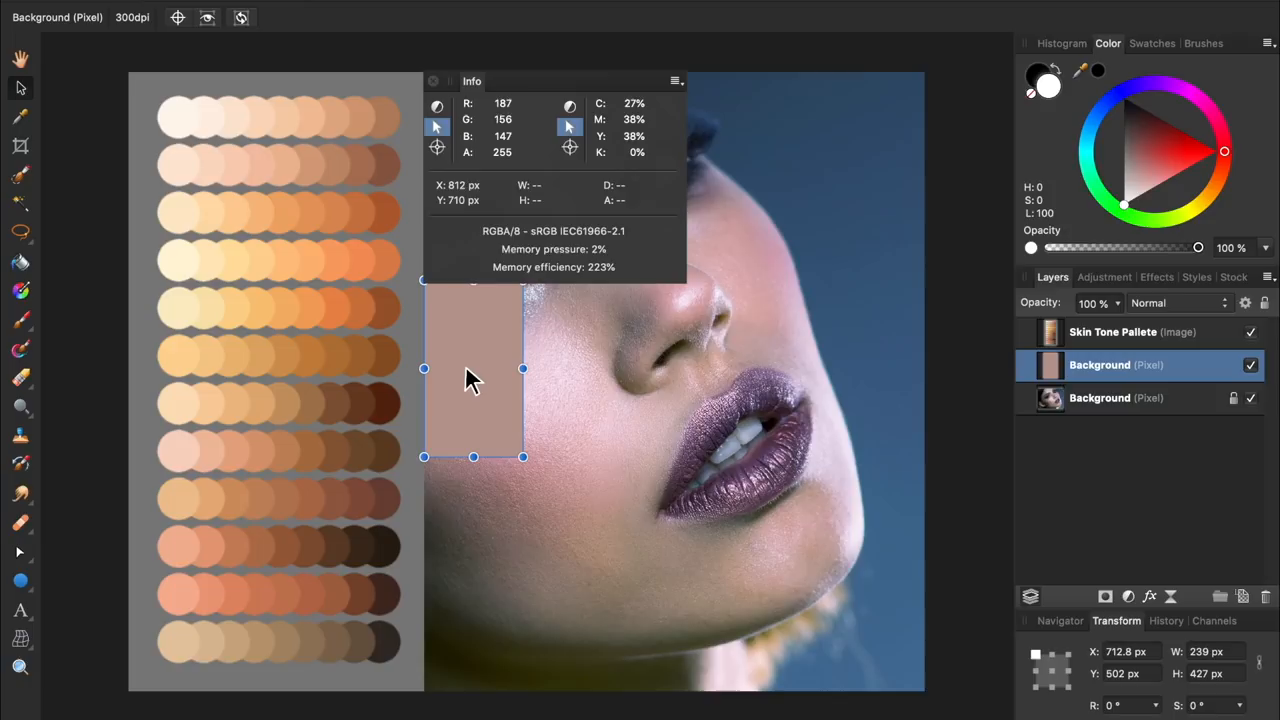
{"action": "mouse_move", "coordinate": [542, 204]}
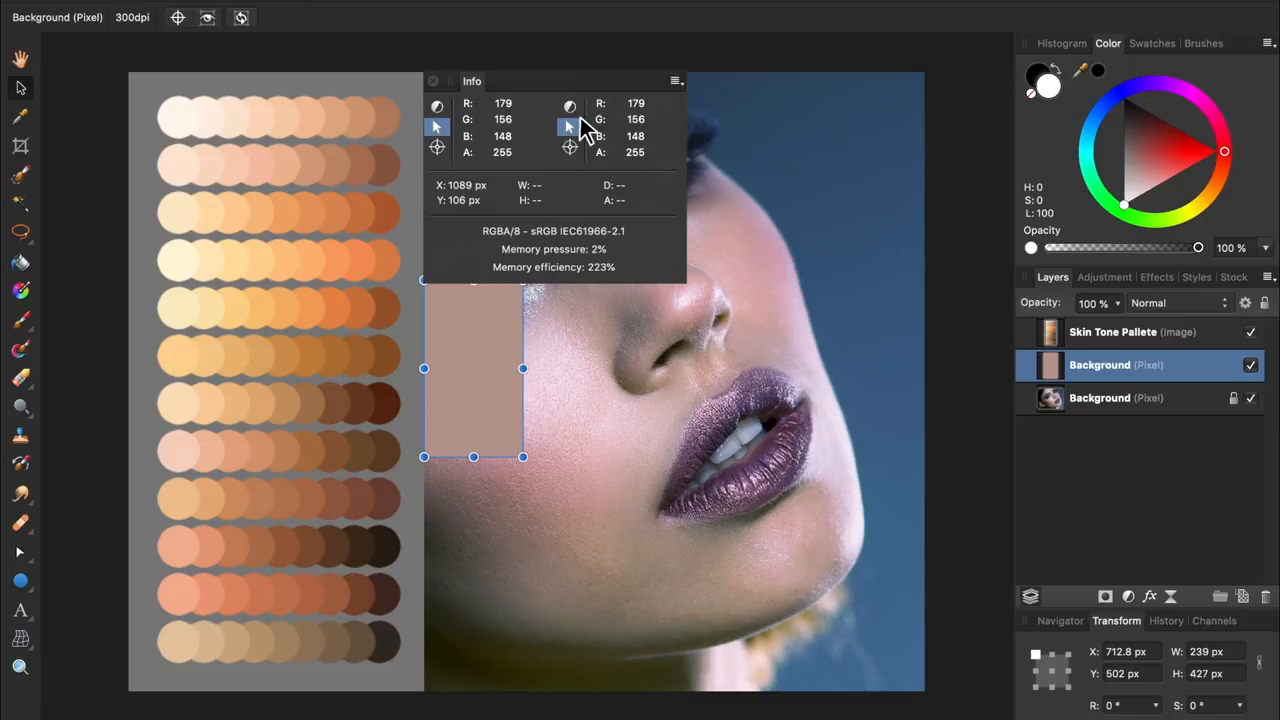
{"action": "mouse_move", "coordinate": [260, 498]}
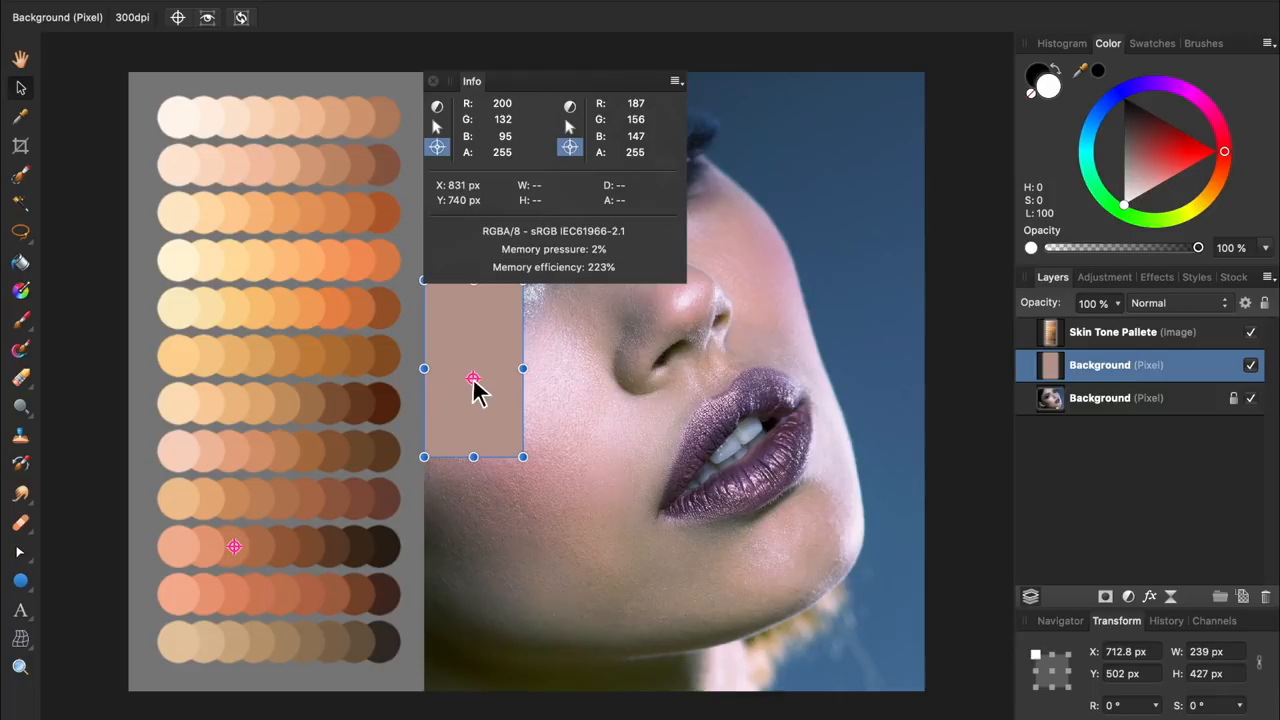
- Add a Curves adjustment (Cmd+M) and switch its channel from Master to Red
{"action": "key", "text": "cmd+m"}
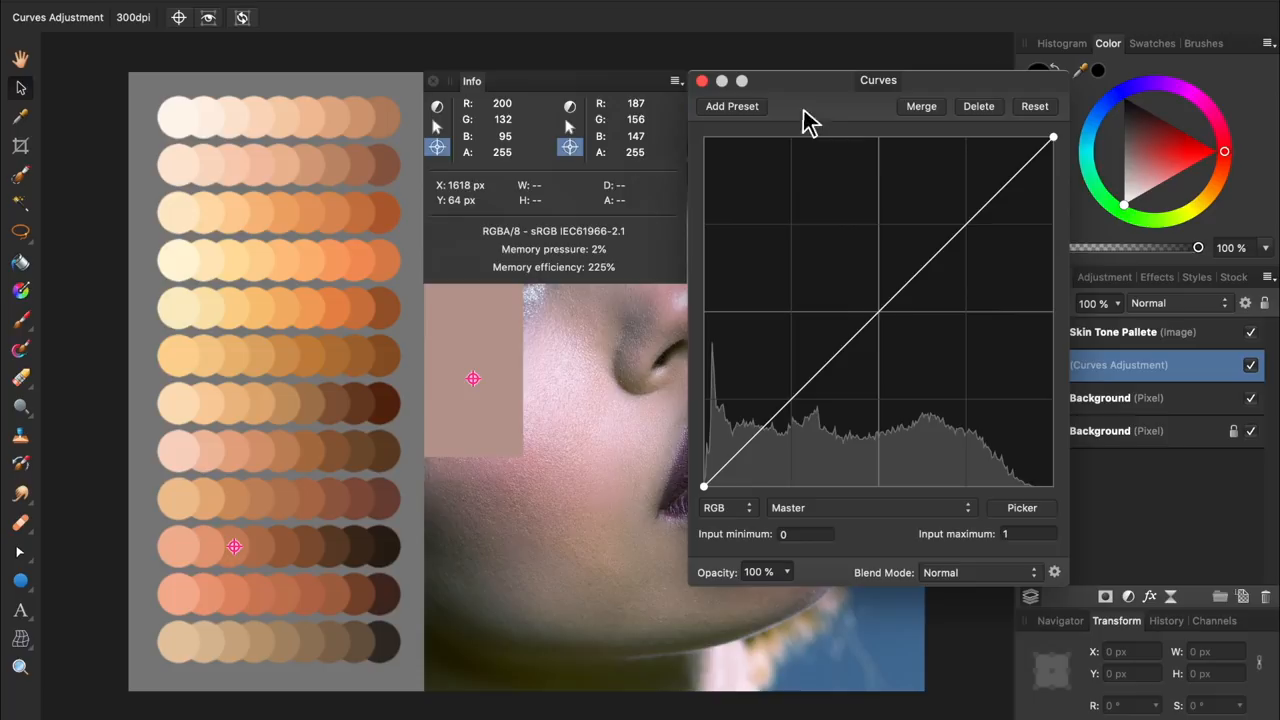
{"action": "left_click", "coordinate": [870, 508]}
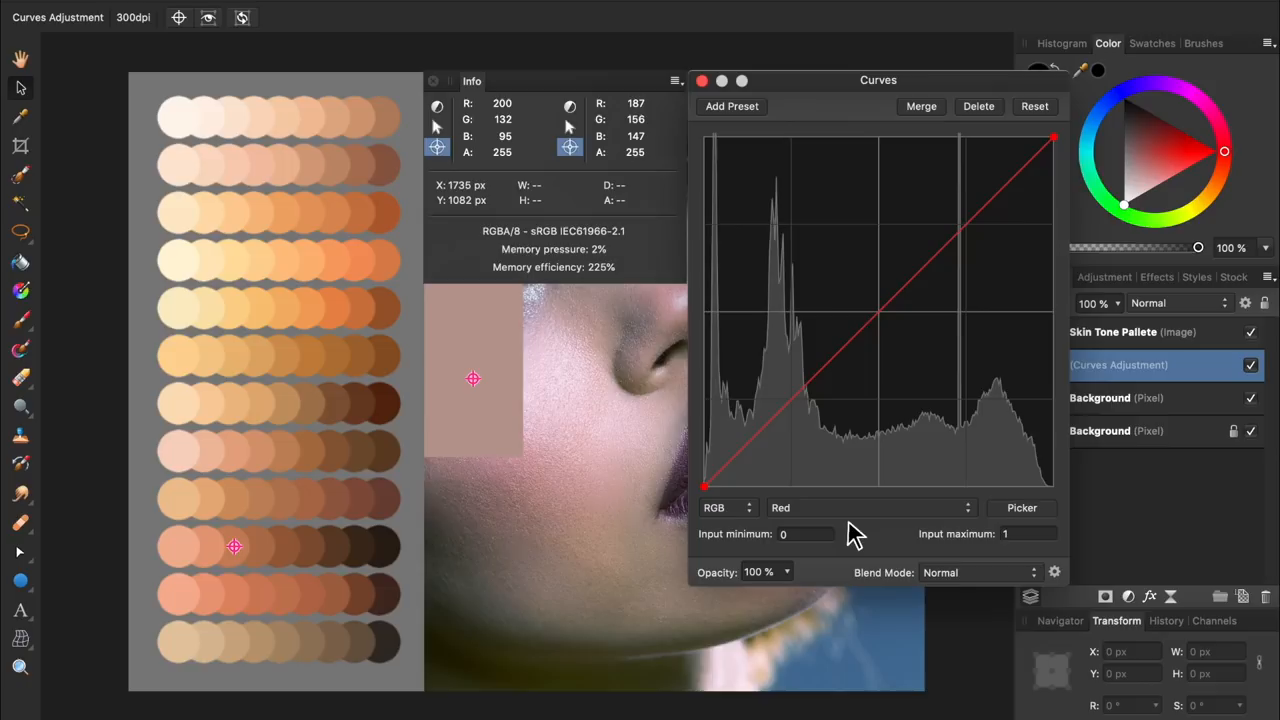
{"action": "mouse_move", "coordinate": [916, 524]}
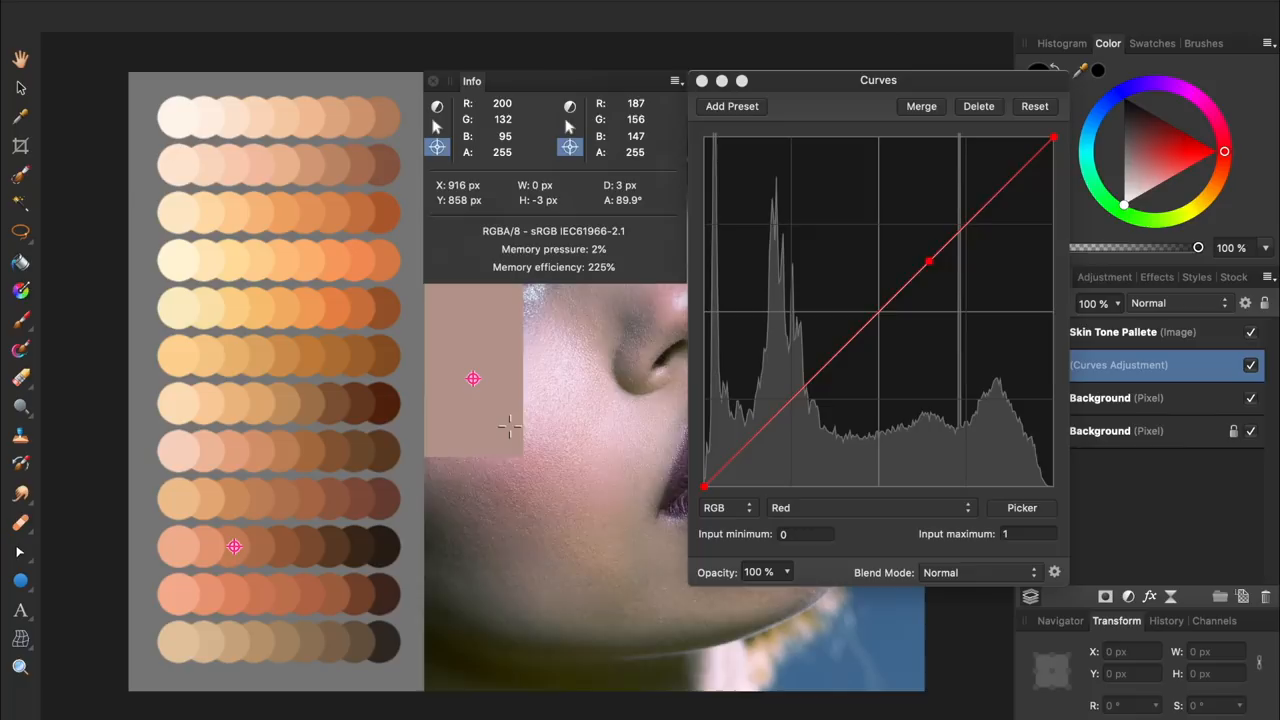
- Bow the red curve upward until the patch's red reads 200, then move on to the Green channel
{"action": "left_click_drag", "start_coordinate": [928, 262], "coordinate": [928, 214]}
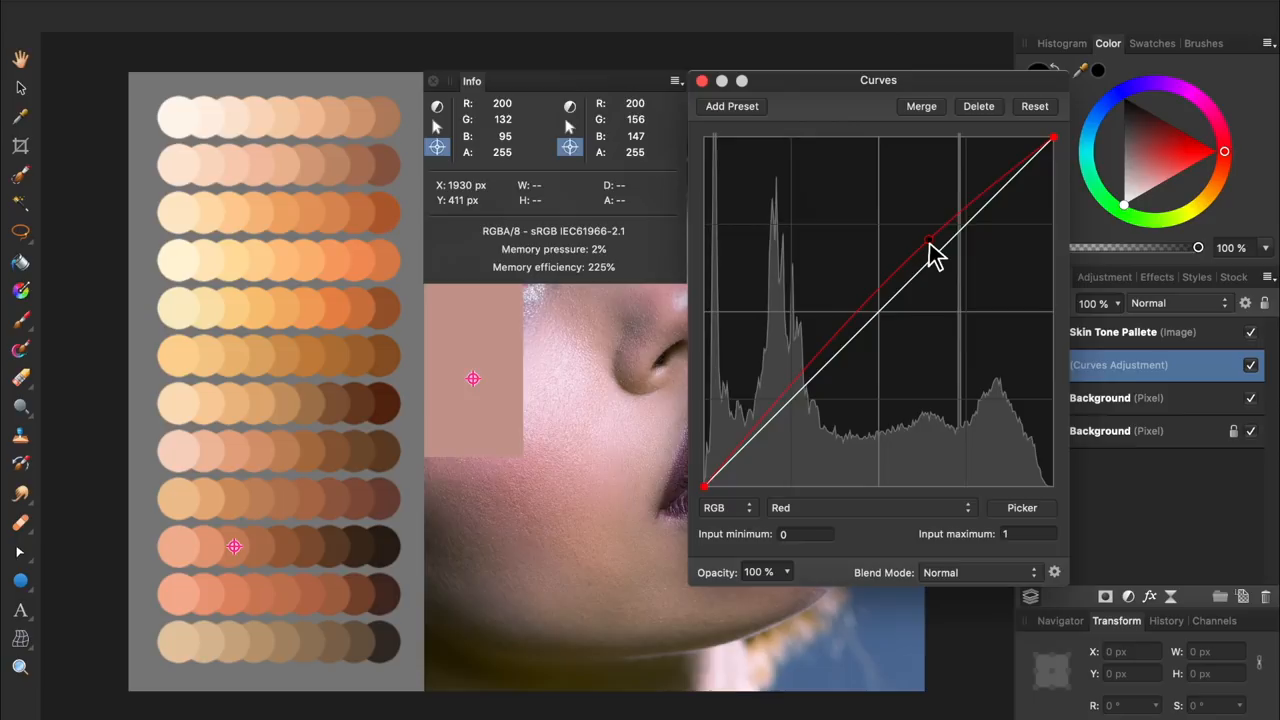
{"action": "left_click", "coordinate": [872, 508]}
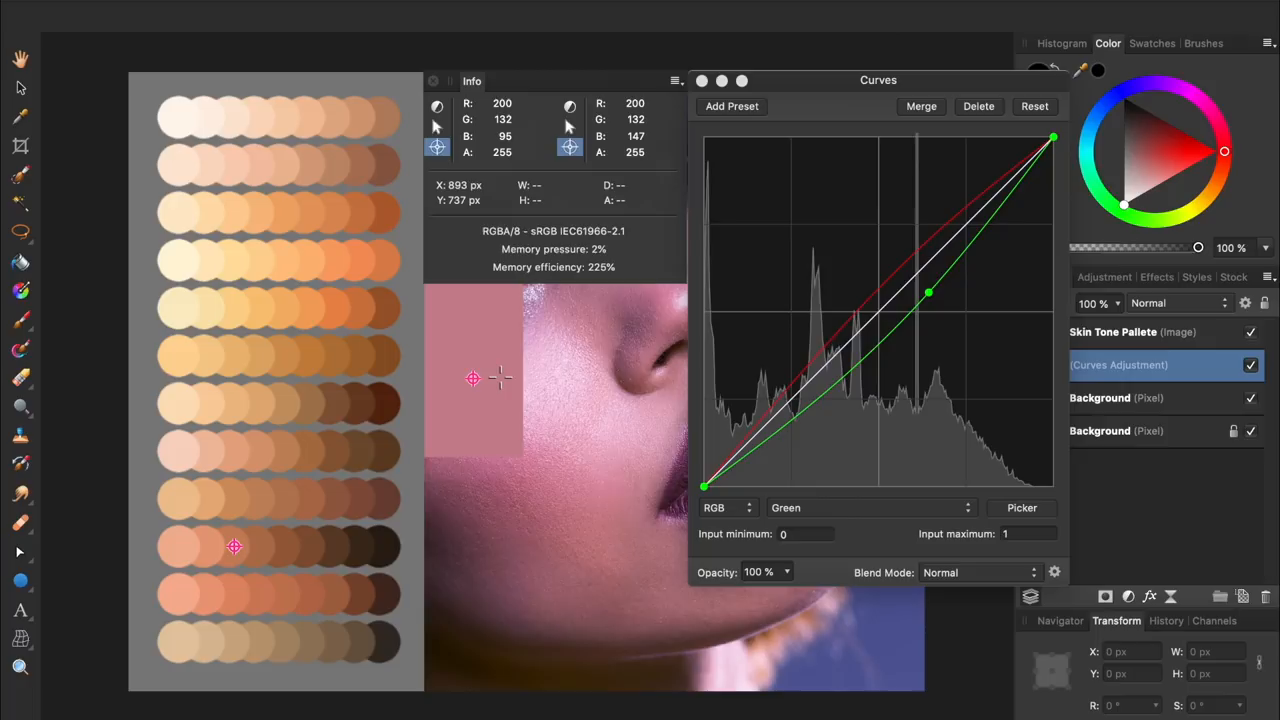
- With green matched at 132, switch the Curves channel to Blue for the next correction
{"action": "left_click", "coordinate": [872, 508]}
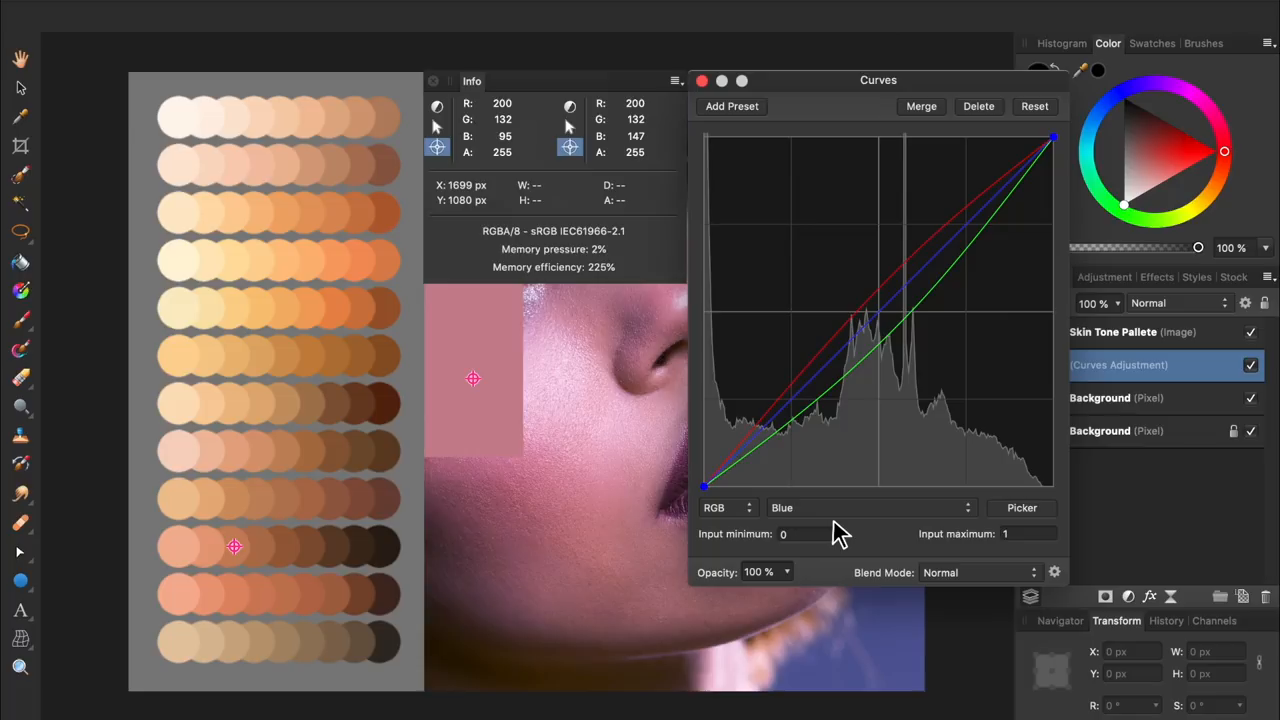
{"action": "mouse_move", "coordinate": [504, 302]}
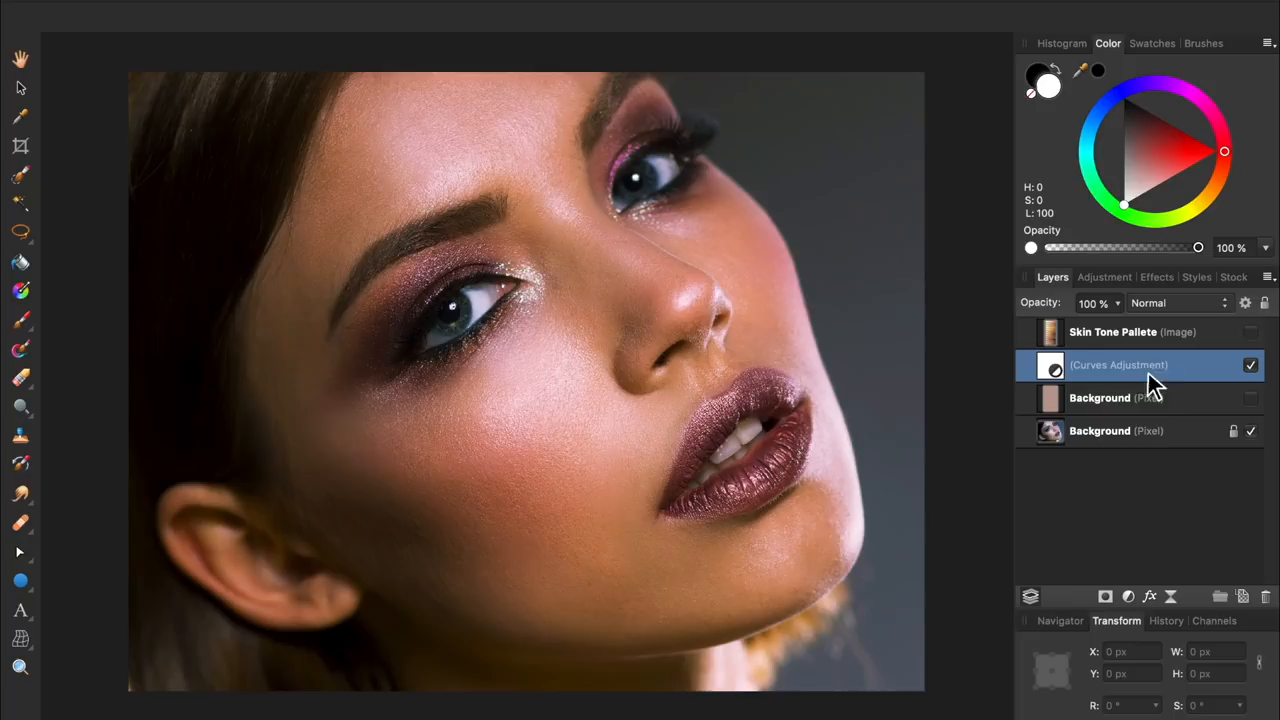
{"action": "left_click", "coordinate": [1250, 364]}
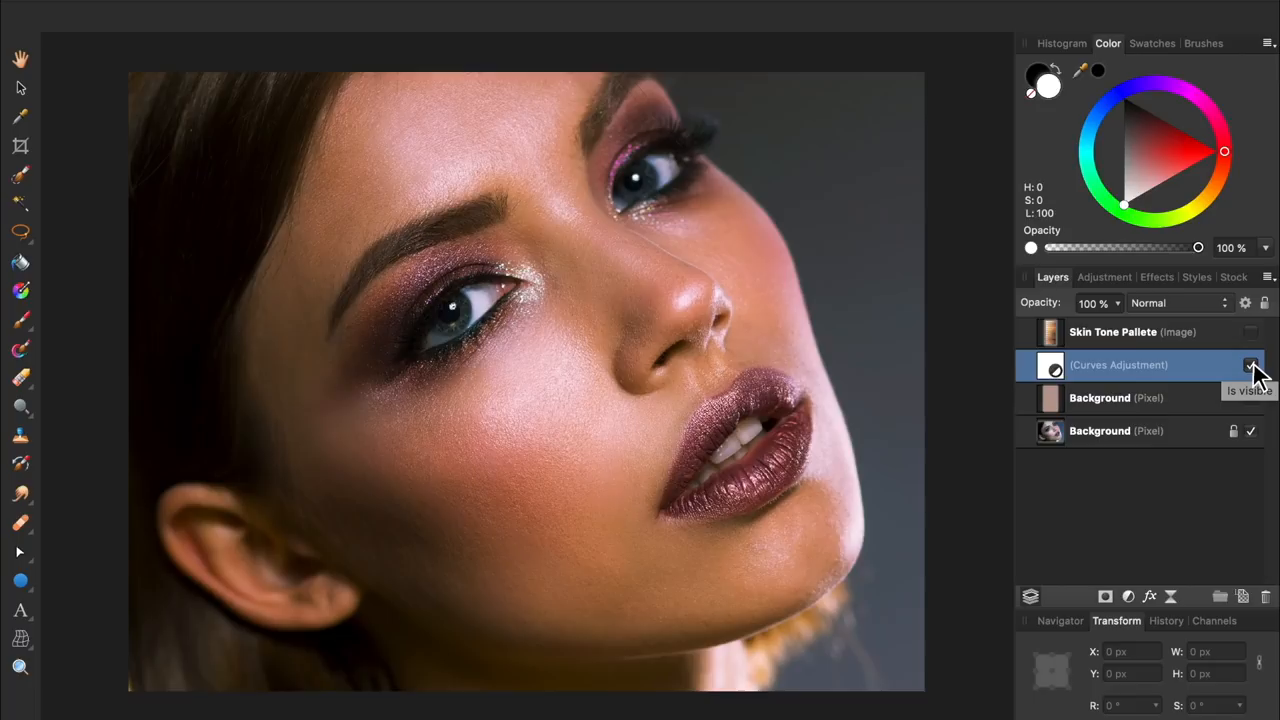
{"action": "left_click", "coordinate": [1248, 364]}
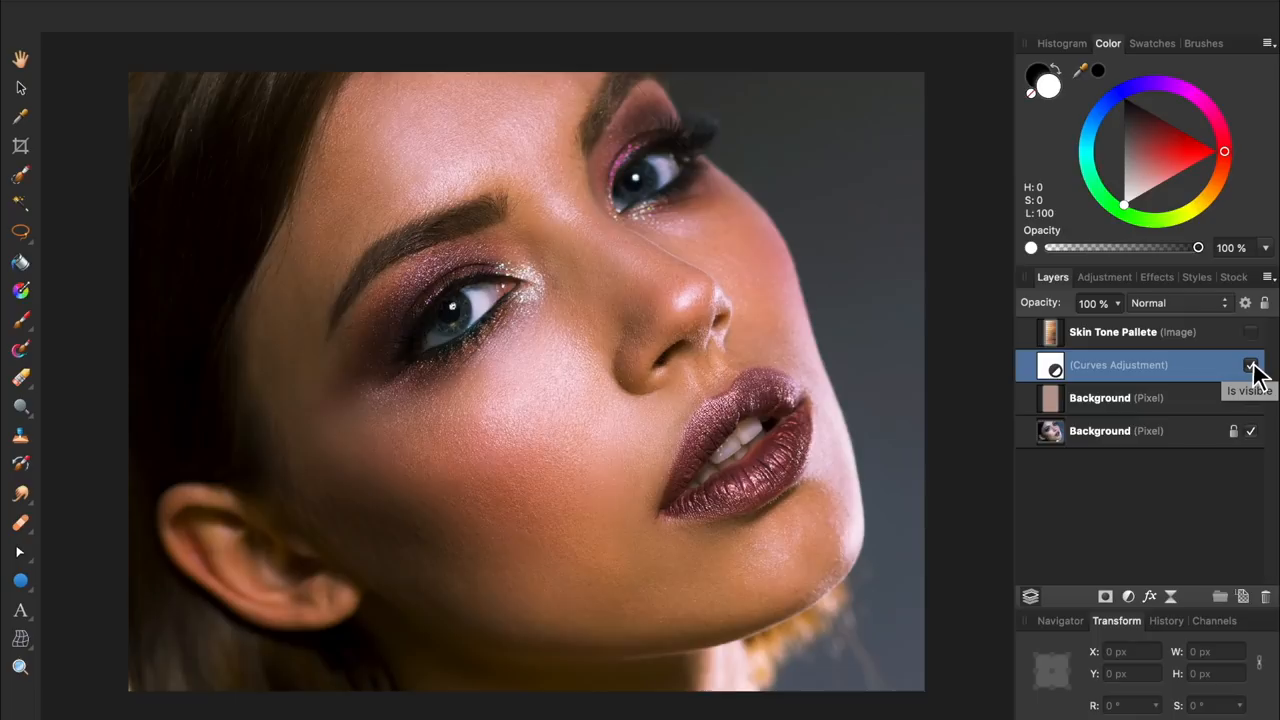
{"action": "left_click", "coordinate": [1248, 364]}
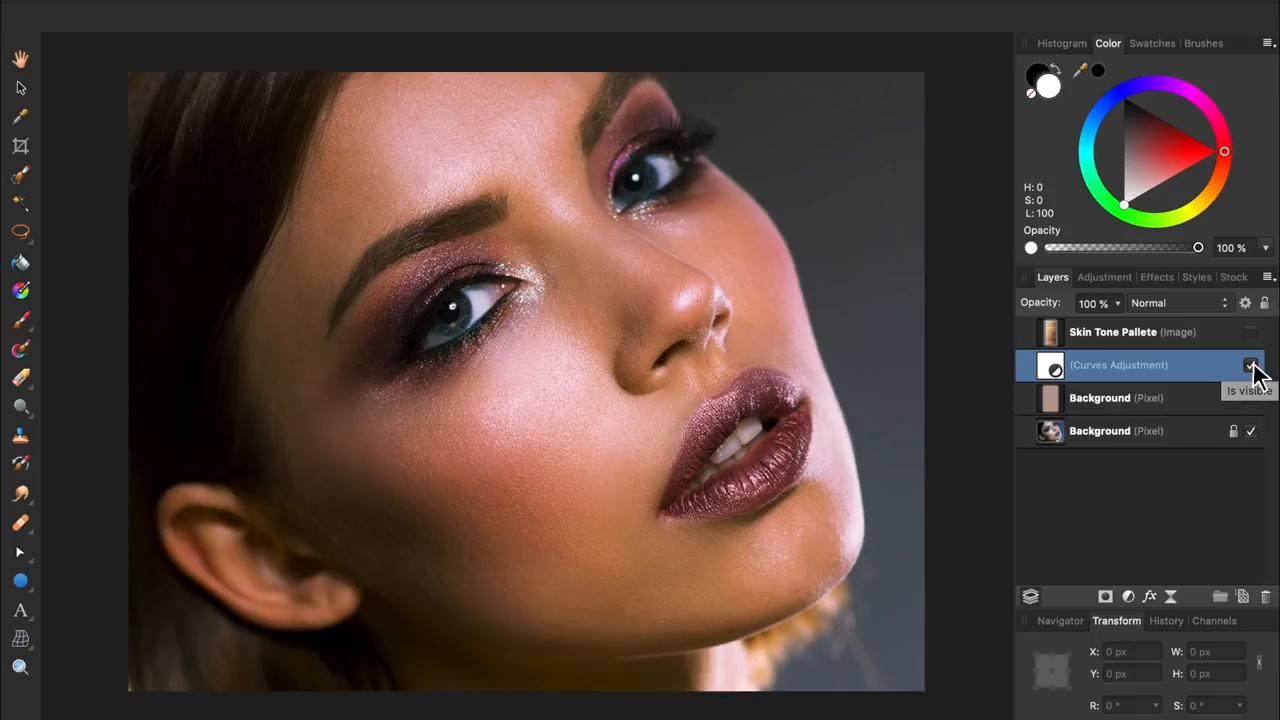
{"action": "left_click", "coordinate": [1252, 364]}
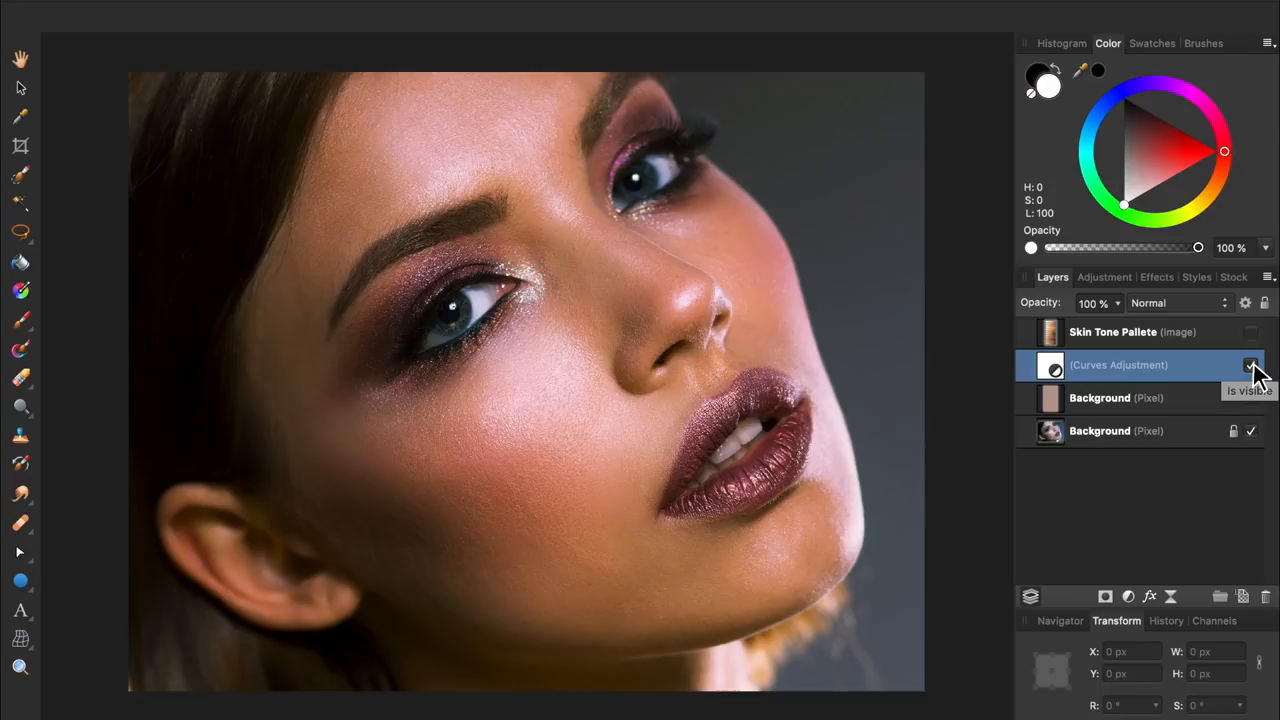
{"action": "left_click", "coordinate": [1248, 364]}
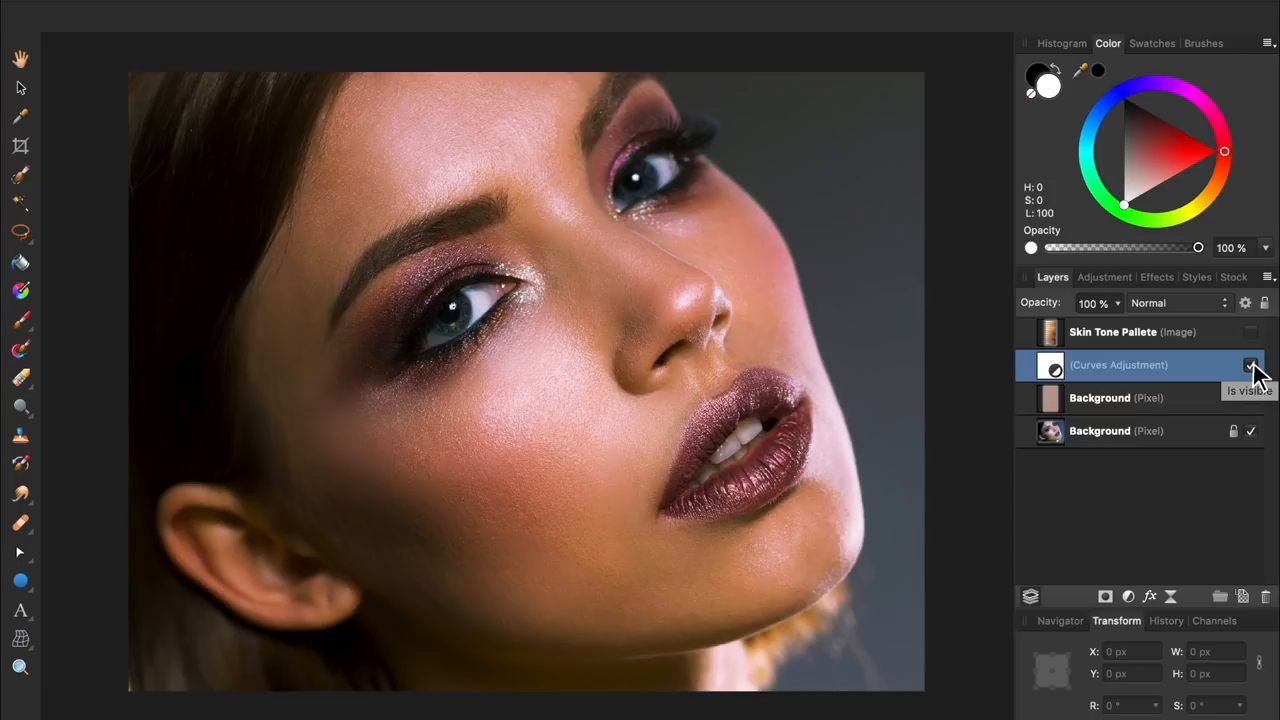
{"action": "left_click", "coordinate": [1252, 364]}
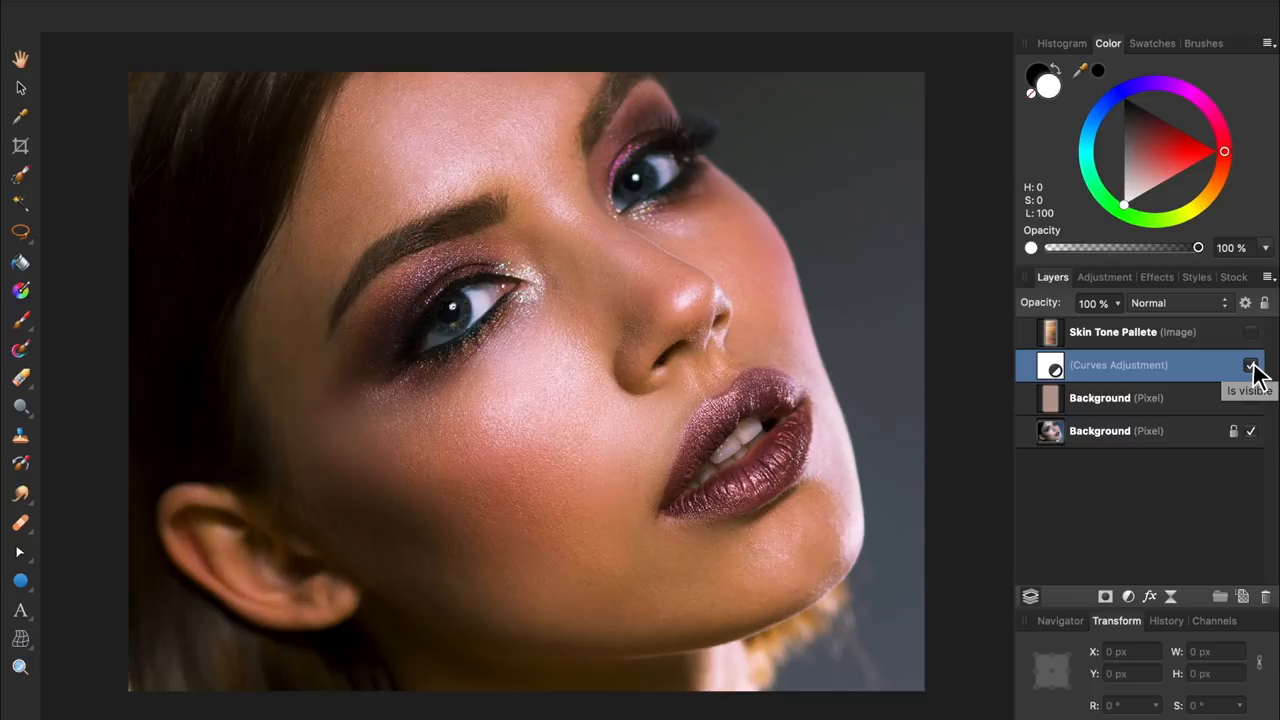
{"action": "left_click", "coordinate": [1248, 364]}
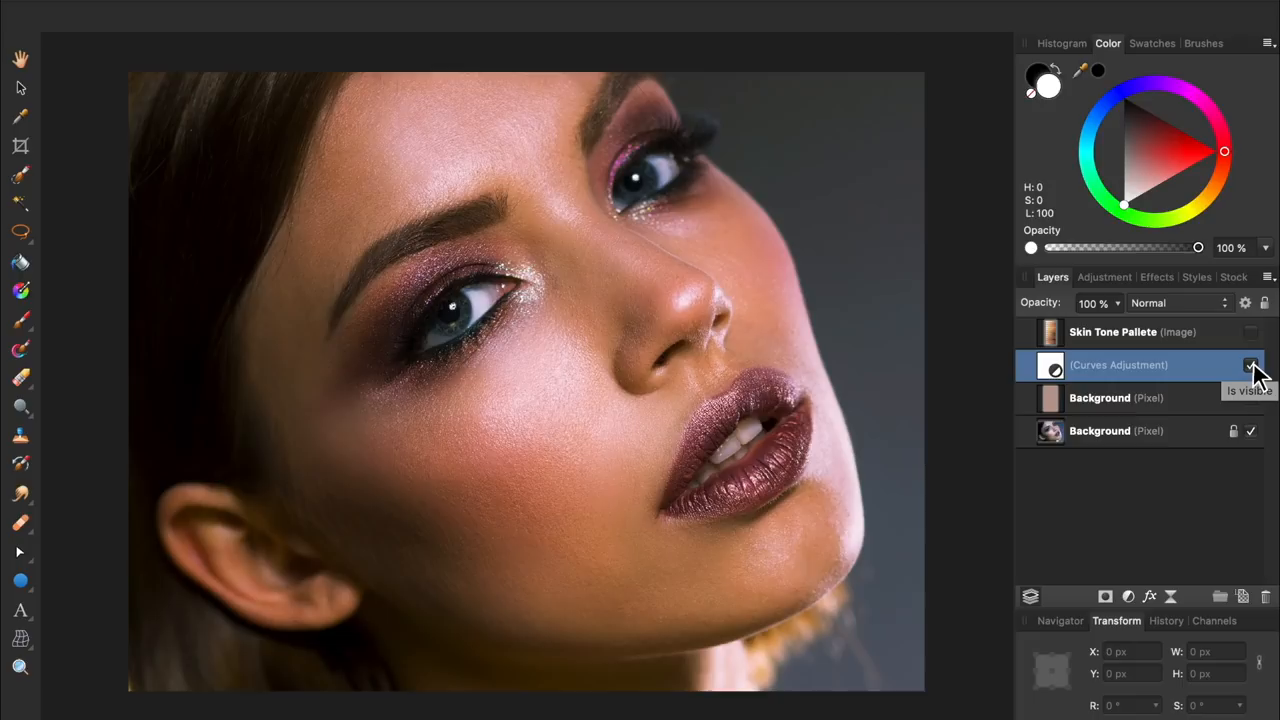
{"action": "double_click", "coordinate": [1118, 364]}
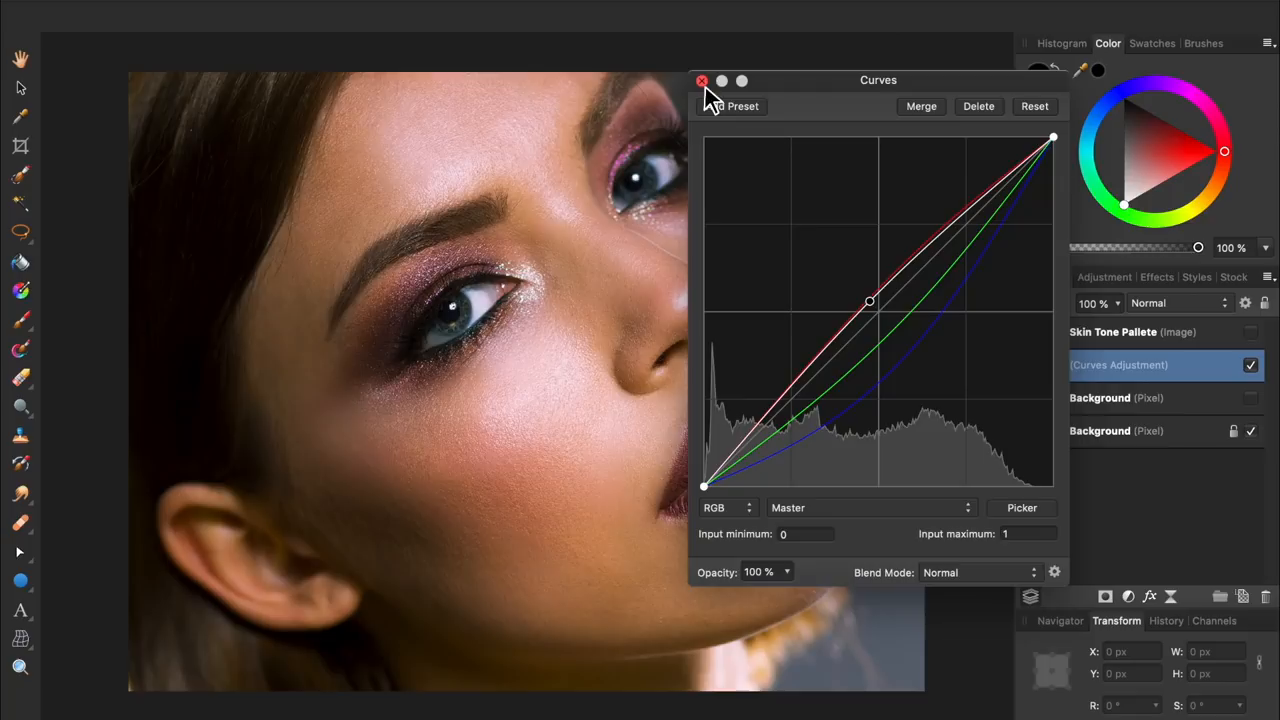
{"action": "left_click", "coordinate": [700, 80]}
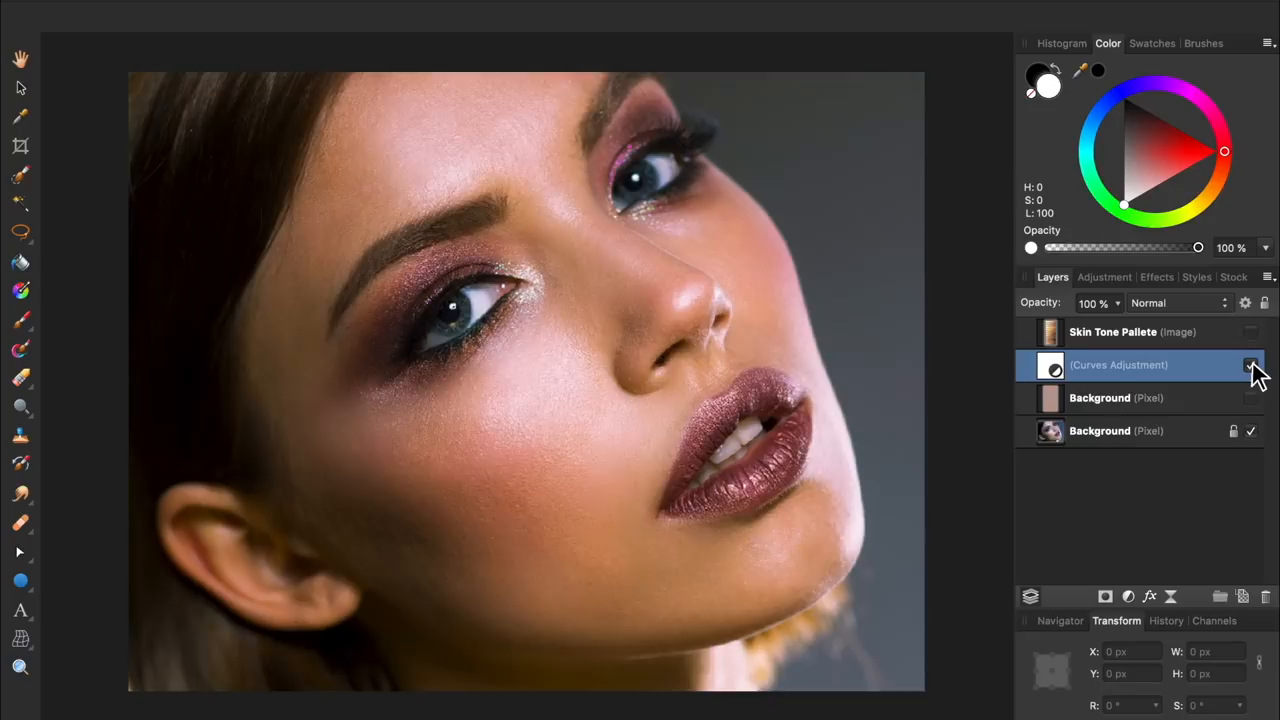
{"action": "left_click", "coordinate": [1246, 364]}
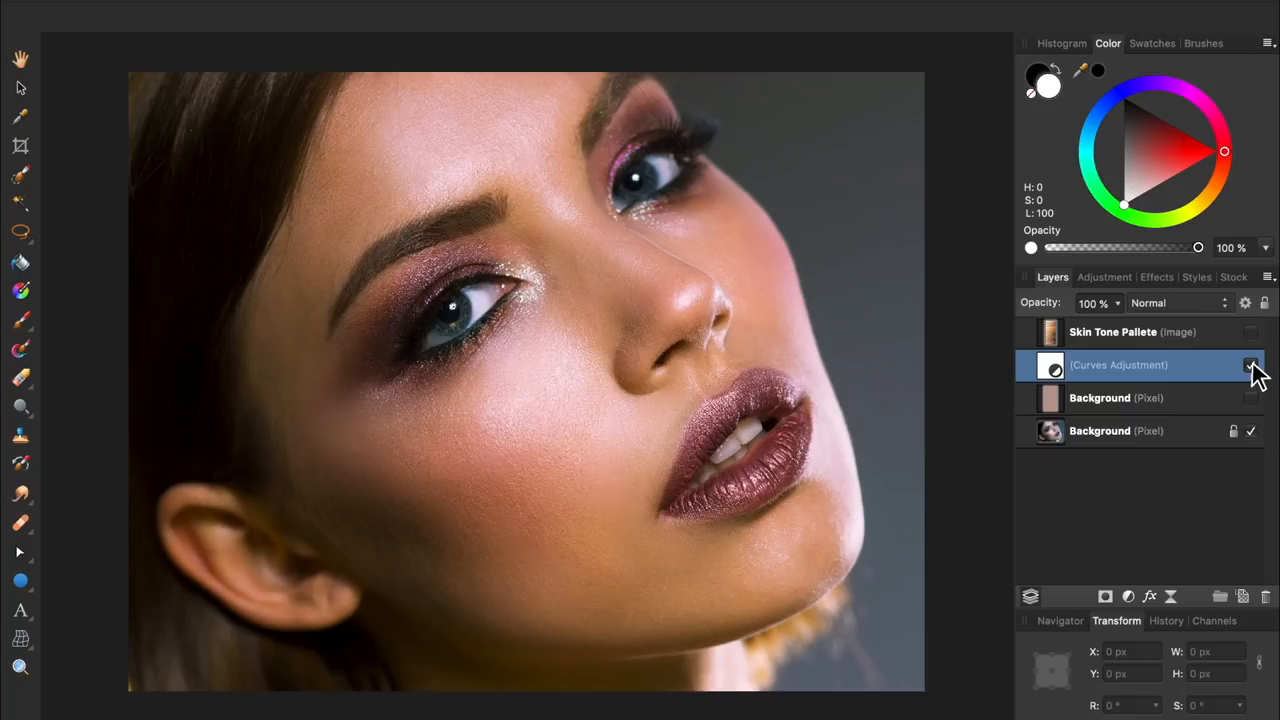
{"action": "left_click", "coordinate": [1248, 364]}
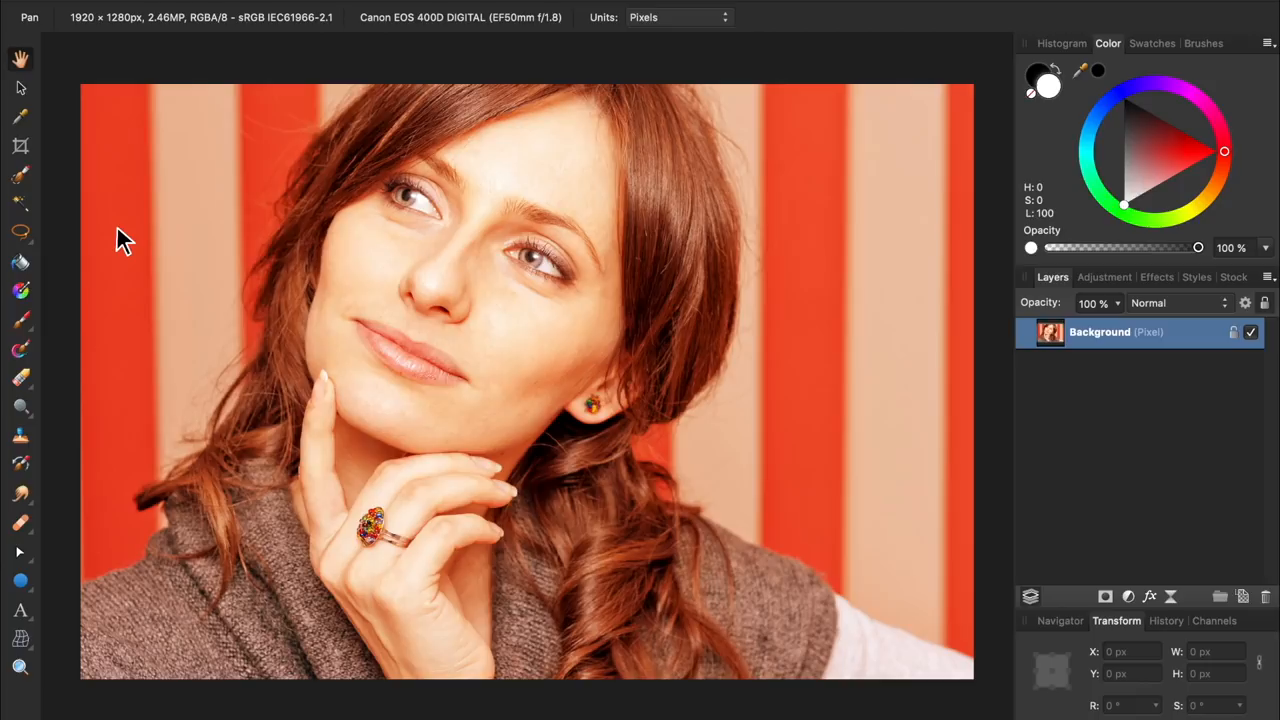
- Lasso a cheek patch on the red-cast portrait and copy it onto its own layer with Cmd+J
{"action": "left_click", "coordinate": [16, 232]}
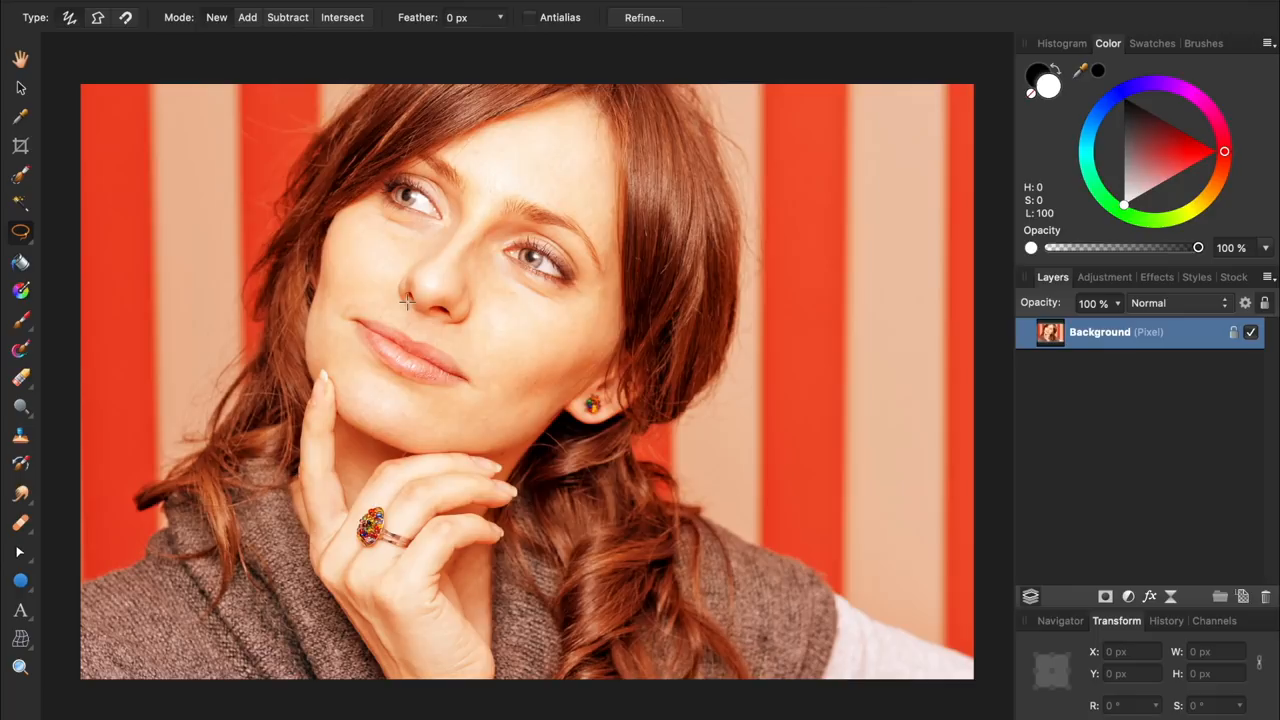
{"action": "left_click_drag", "start_coordinate": [490, 310], "coordinate": [570, 390]}
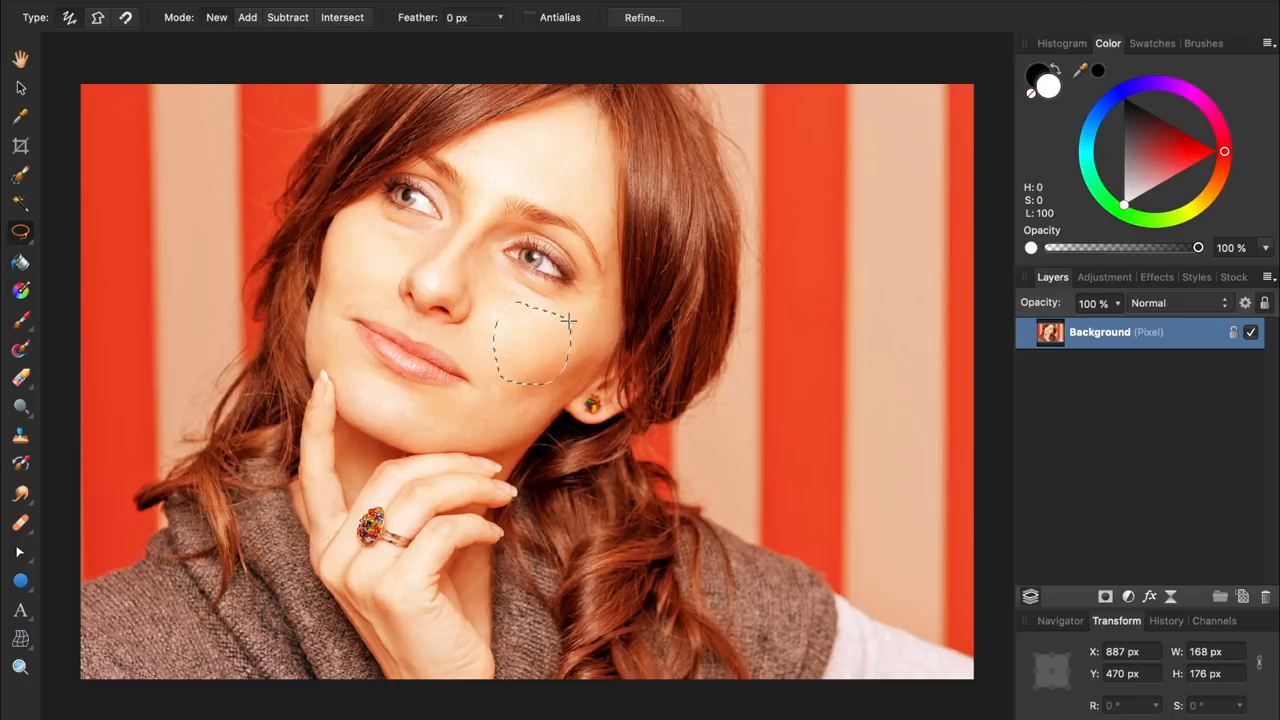
{"action": "key", "text": "cmd+j"}
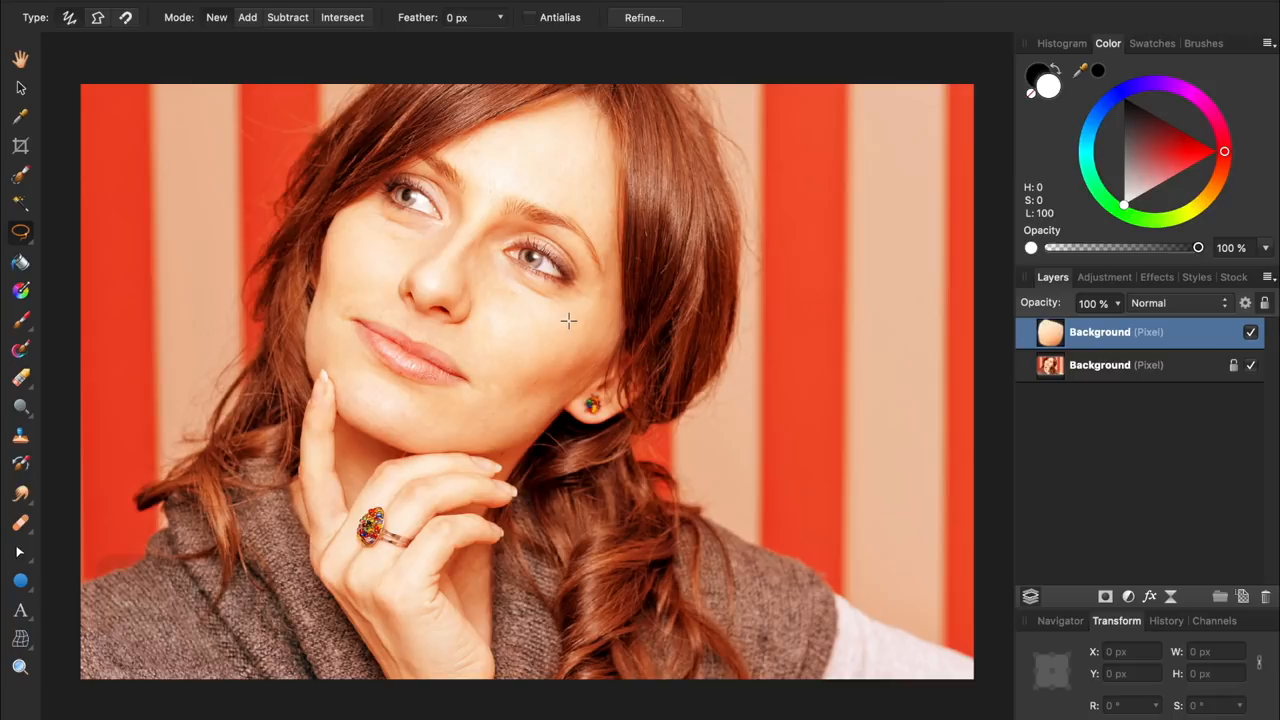
{"action": "left_click", "coordinate": [584, 8]}
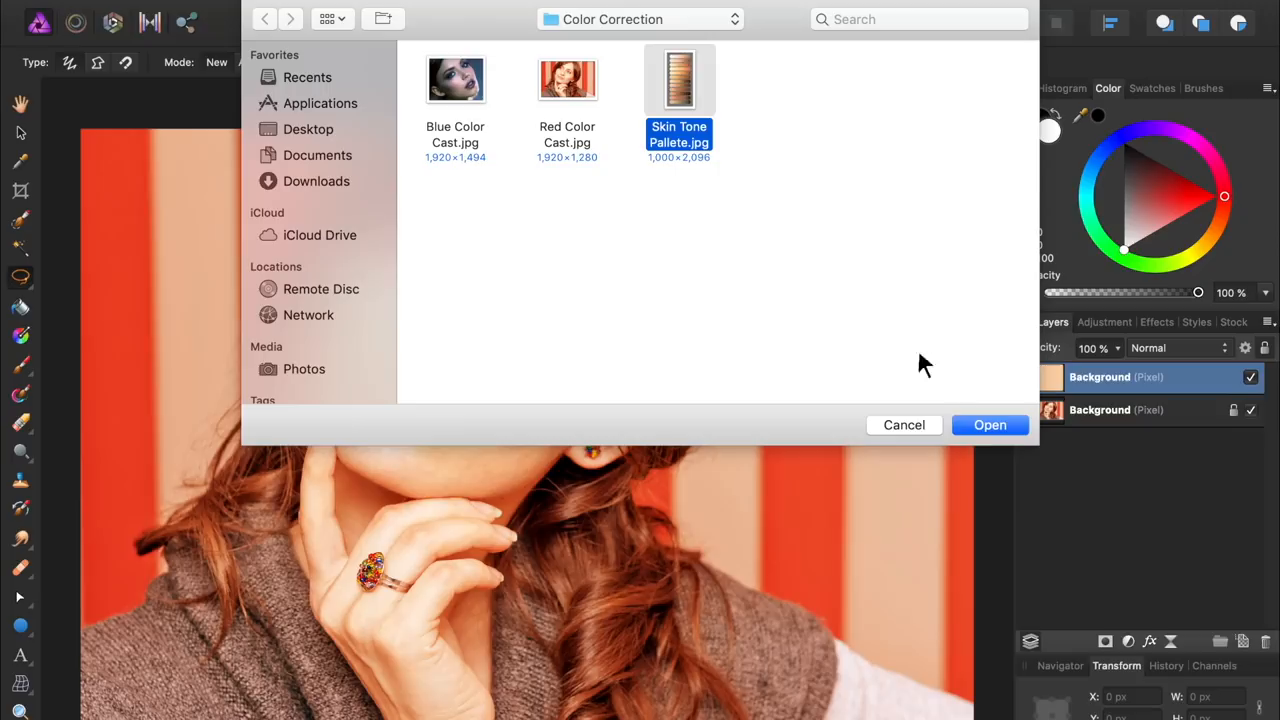
- Place Skin Tone Pallete.jpg on the left of the canvas for comparison with the averaged patch
{"action": "left_click", "coordinate": [990, 424]}
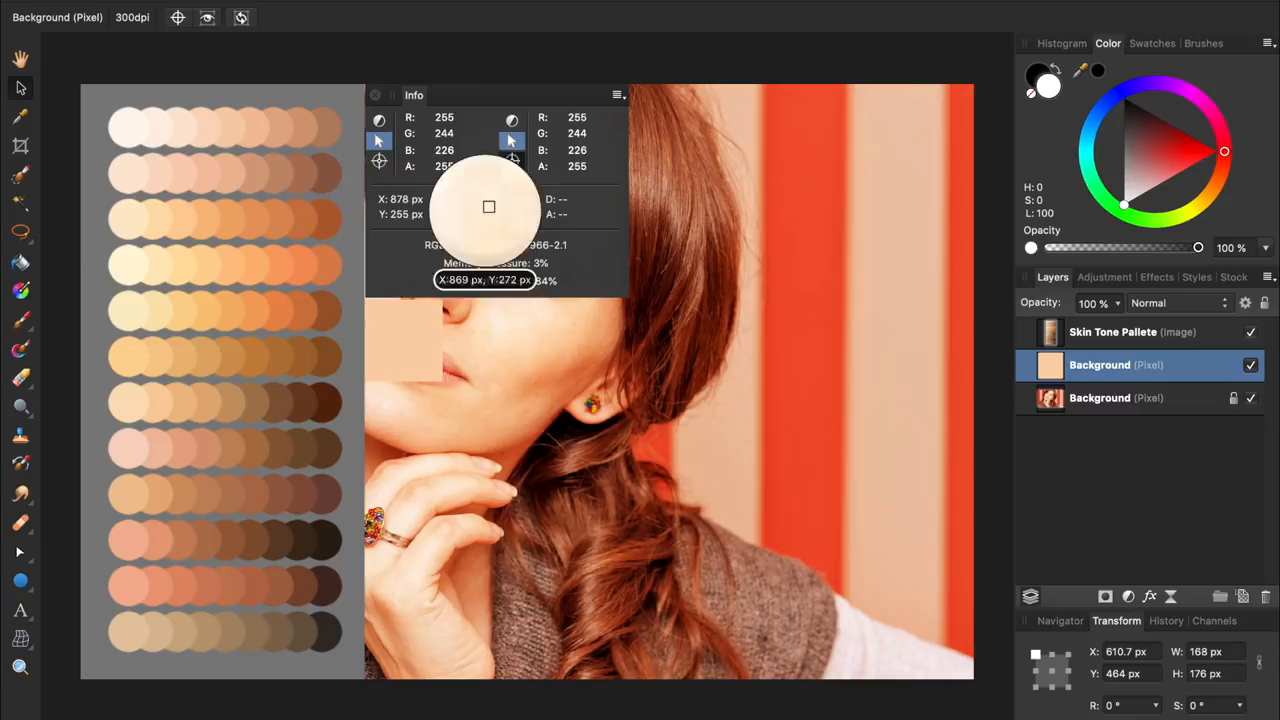
{"action": "mouse_move", "coordinate": [136, 448]}
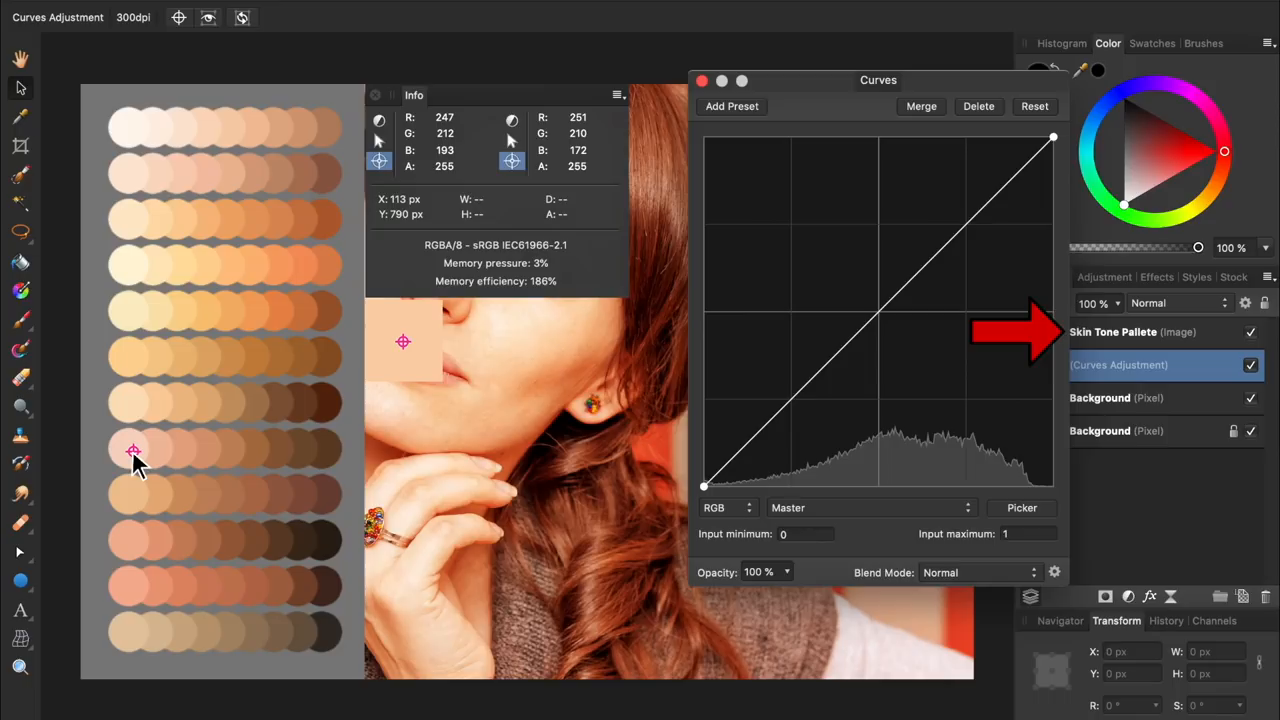
- Sample a palette swatch, pull the Curves red channel down to cut the cast, then go to Green
{"action": "left_click_drag", "start_coordinate": [878, 80], "coordinate": [820, 92]}
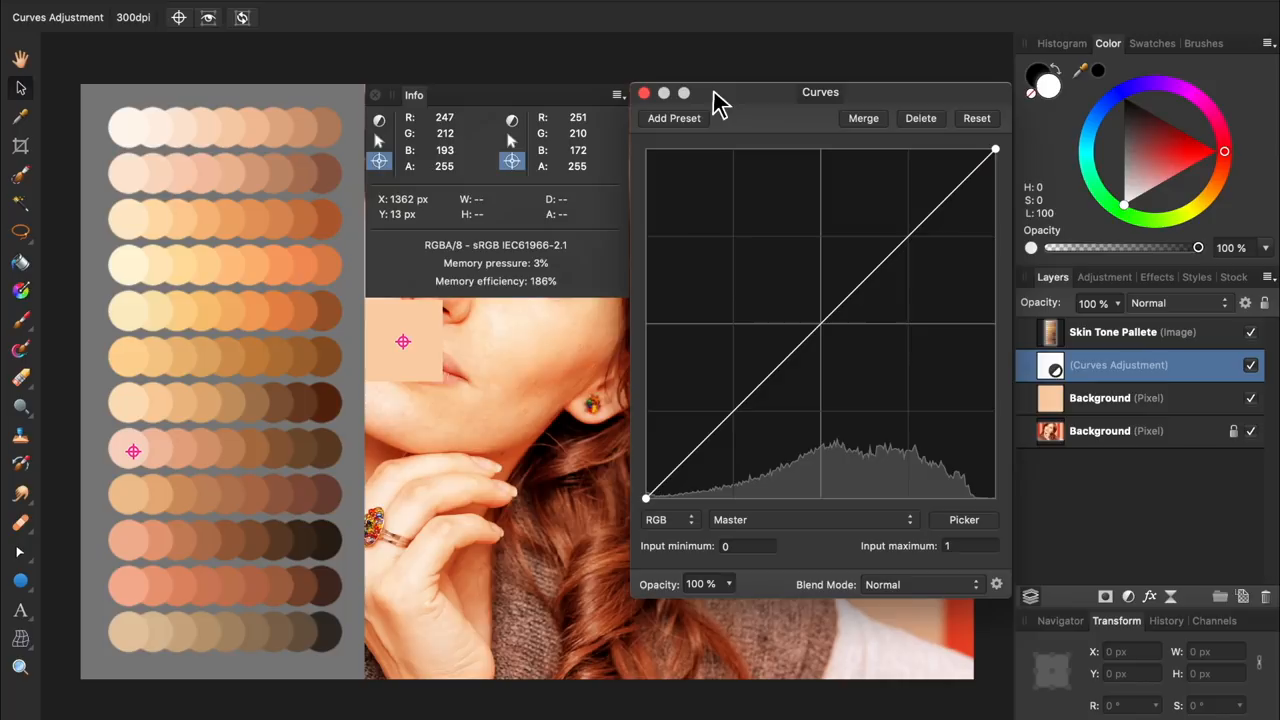
{"action": "left_click", "coordinate": [810, 520]}
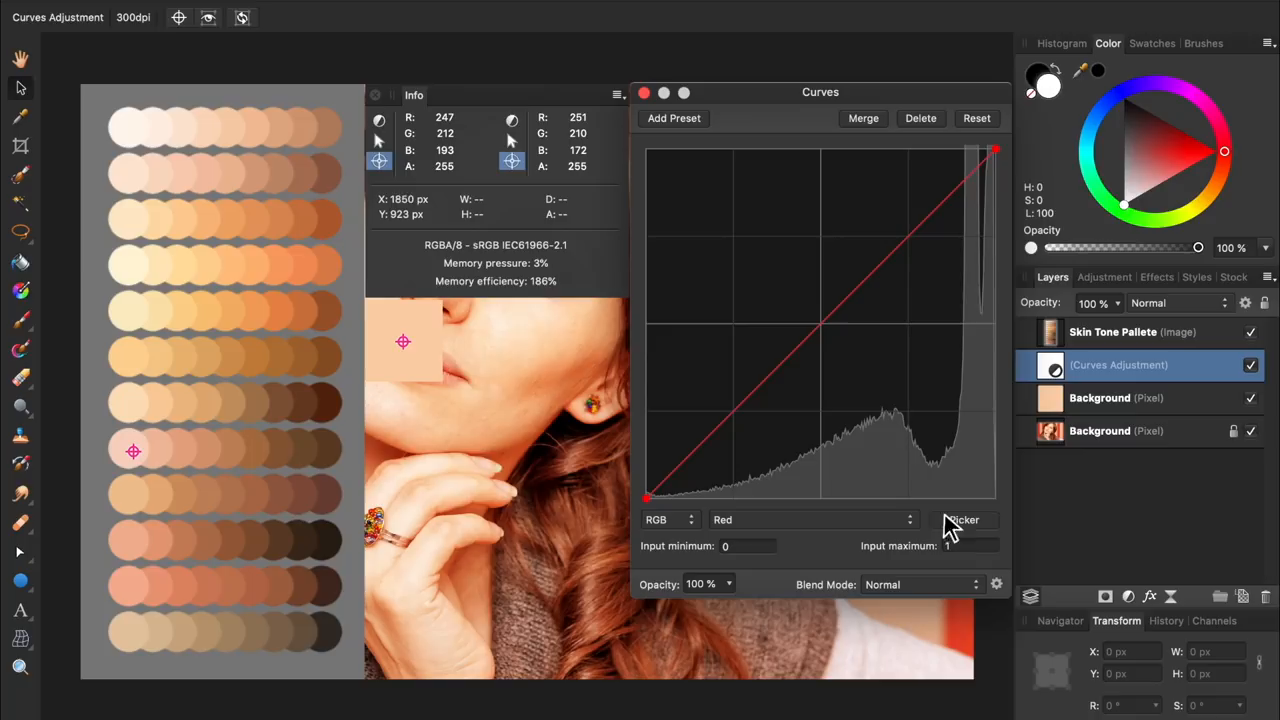
{"action": "left_click_drag", "start_coordinate": [836, 336], "coordinate": [944, 240]}
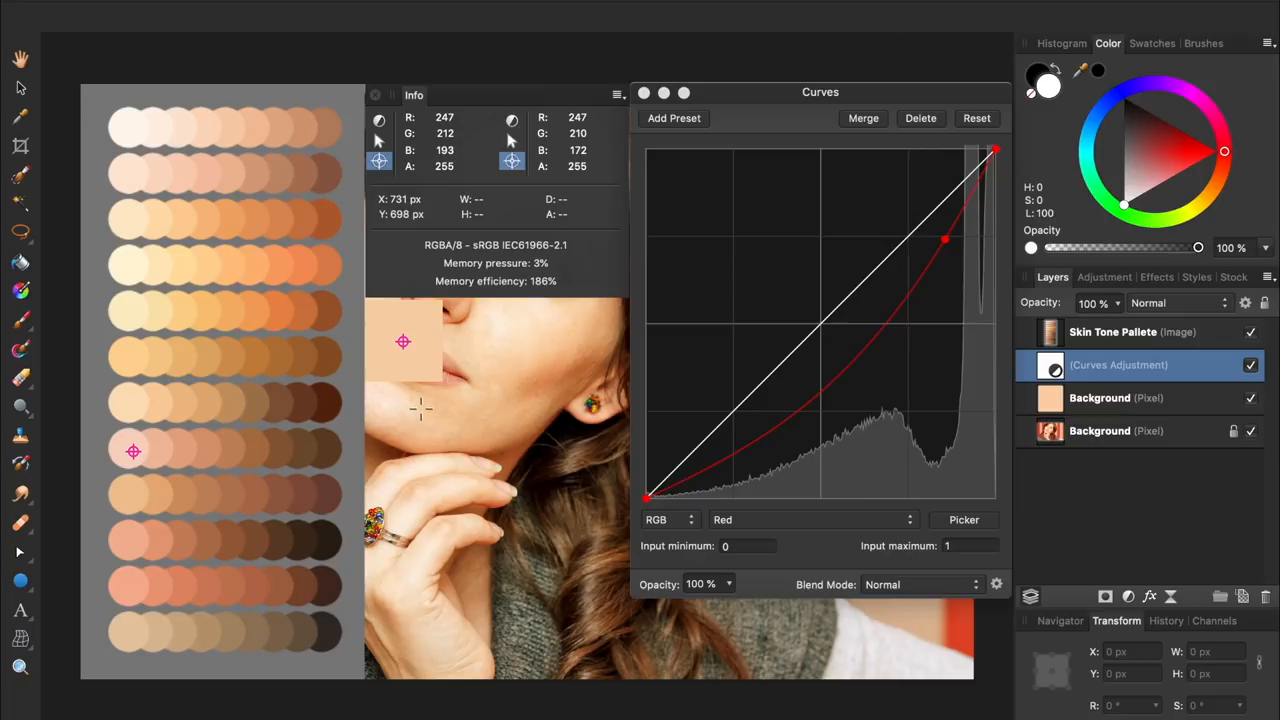
{"action": "left_click", "coordinate": [812, 520]}
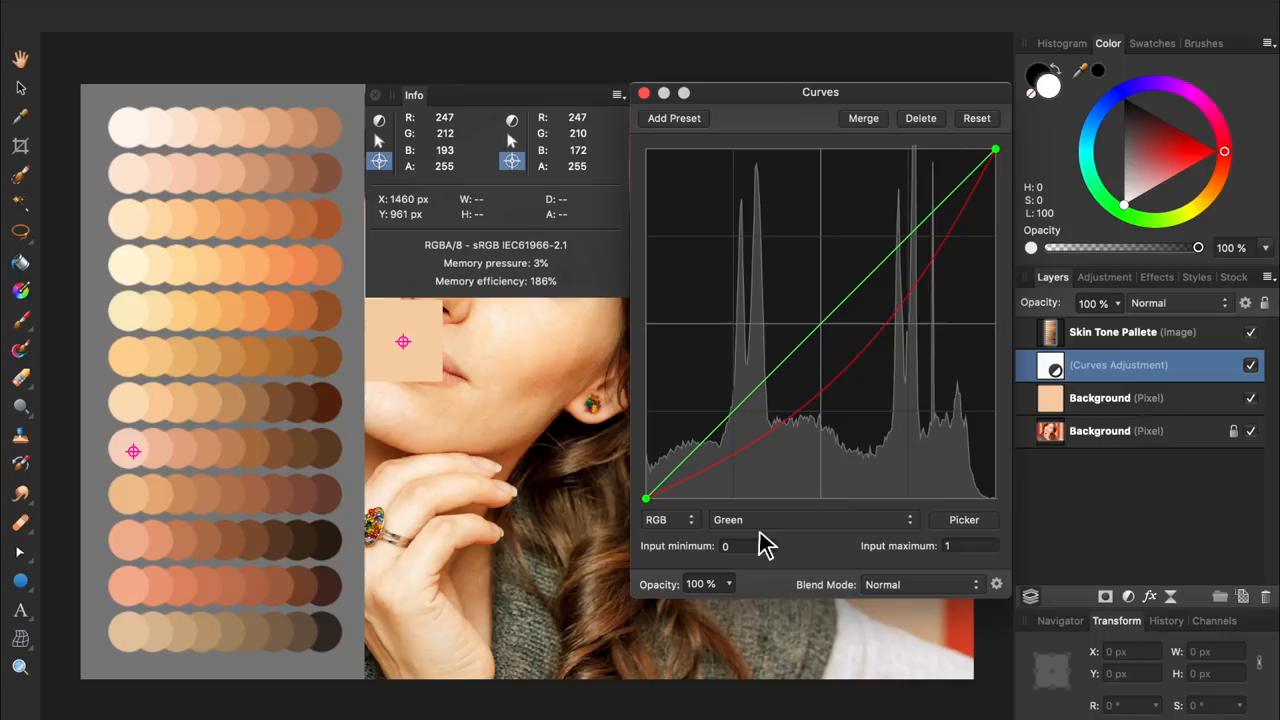
{"action": "left_click", "coordinate": [812, 520]}
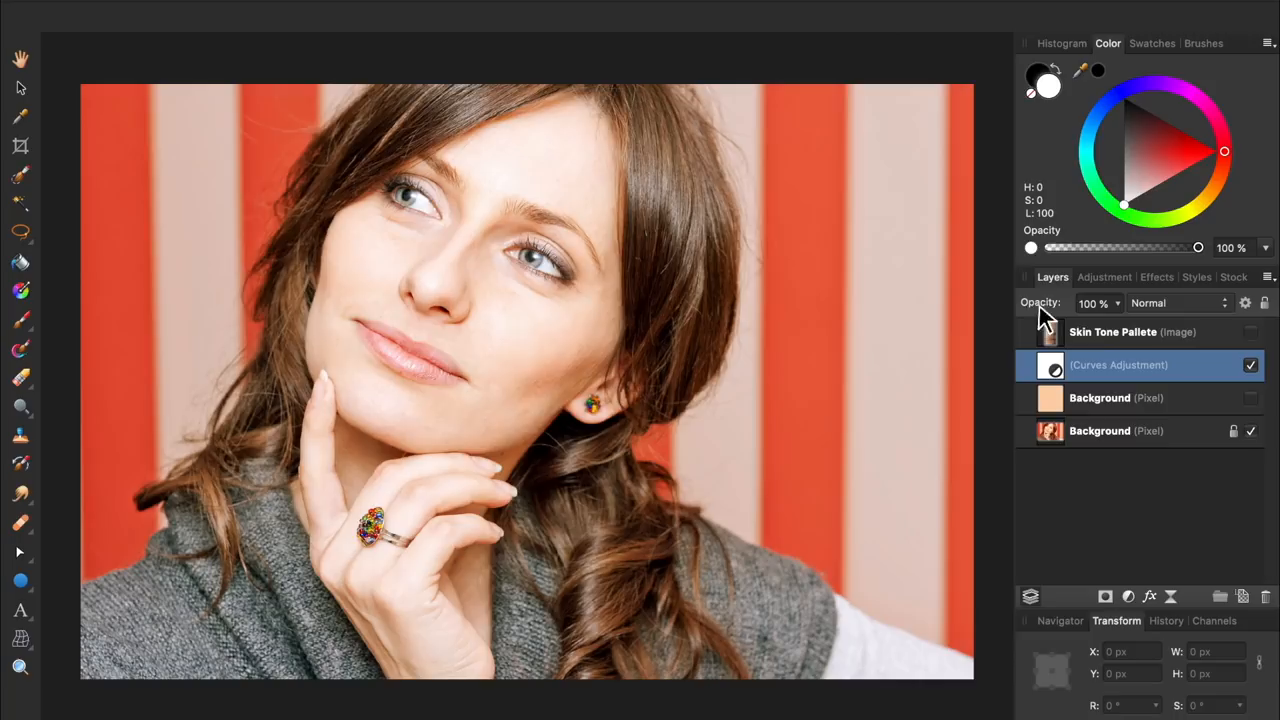
- Close the Curves dialog, leaving the red-cast correction applied to the portrait
{"action": "left_click", "coordinate": [1248, 364]}
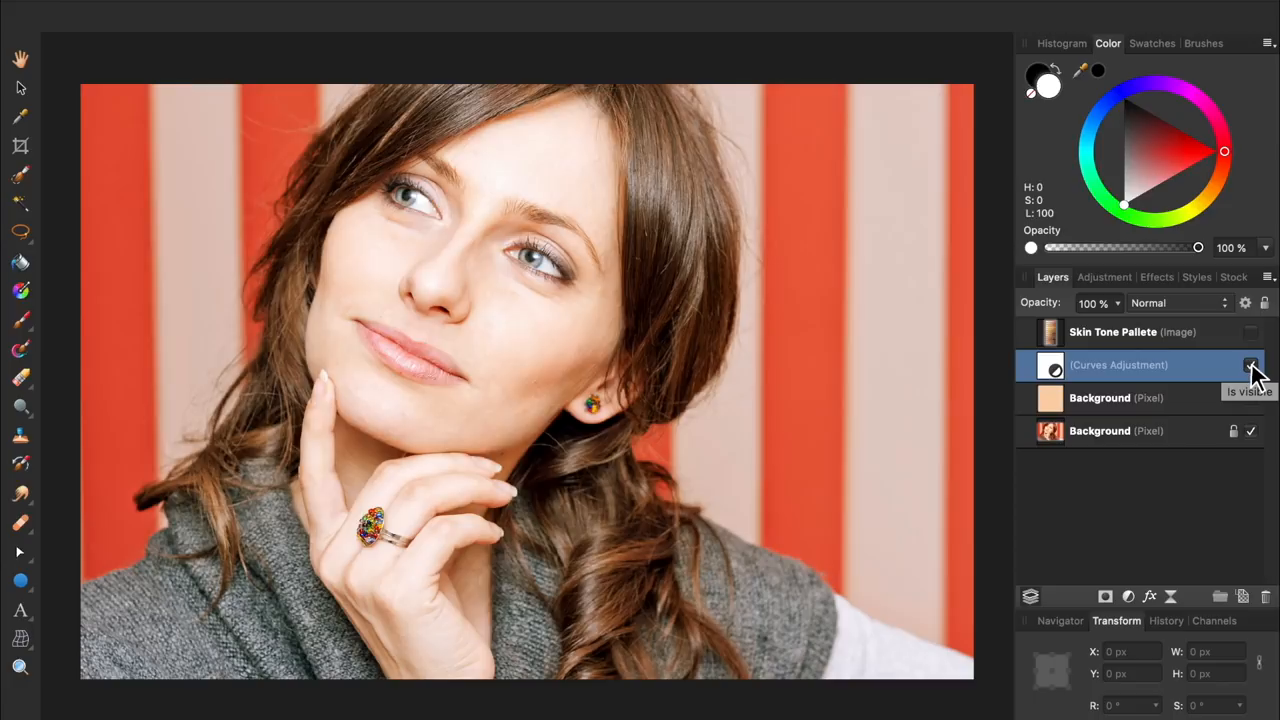
- Reopen the Curves adjustment and bow the Red curve below the diagonal, nudging its control point
{"action": "double_click", "coordinate": [1042, 364]}
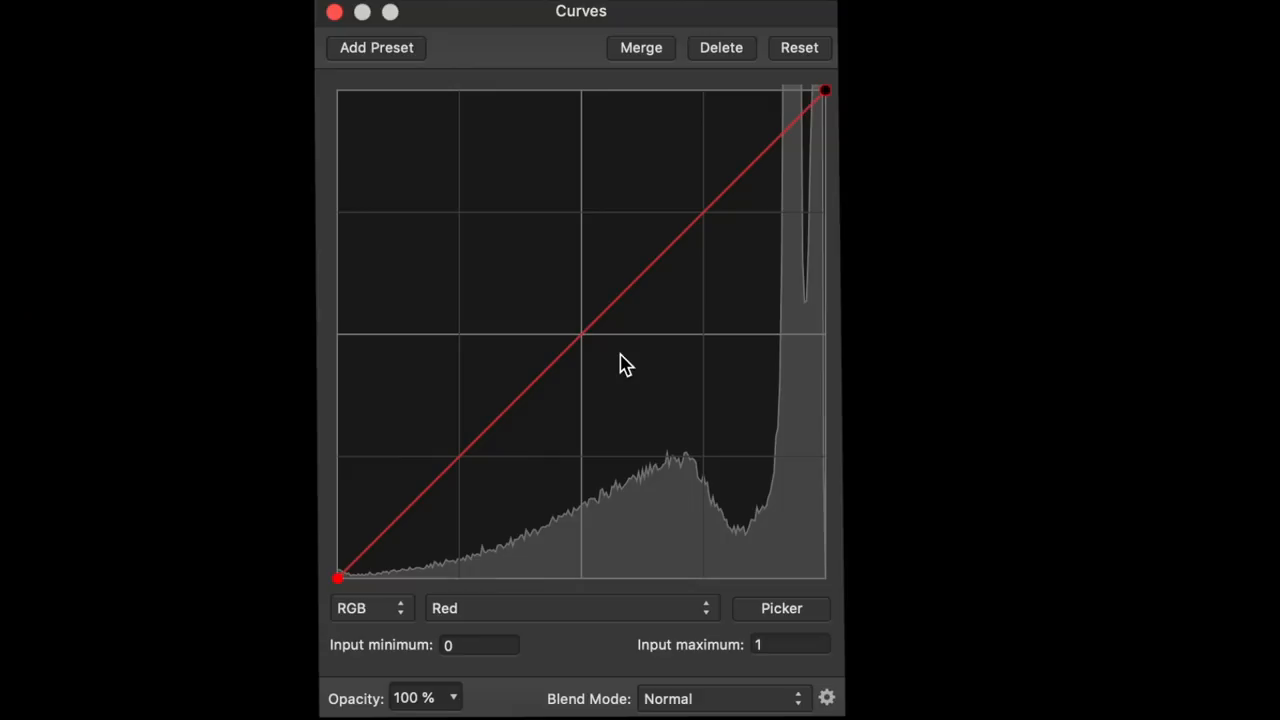
{"action": "left_click_drag", "start_coordinate": [580, 340], "coordinate": [616, 440]}
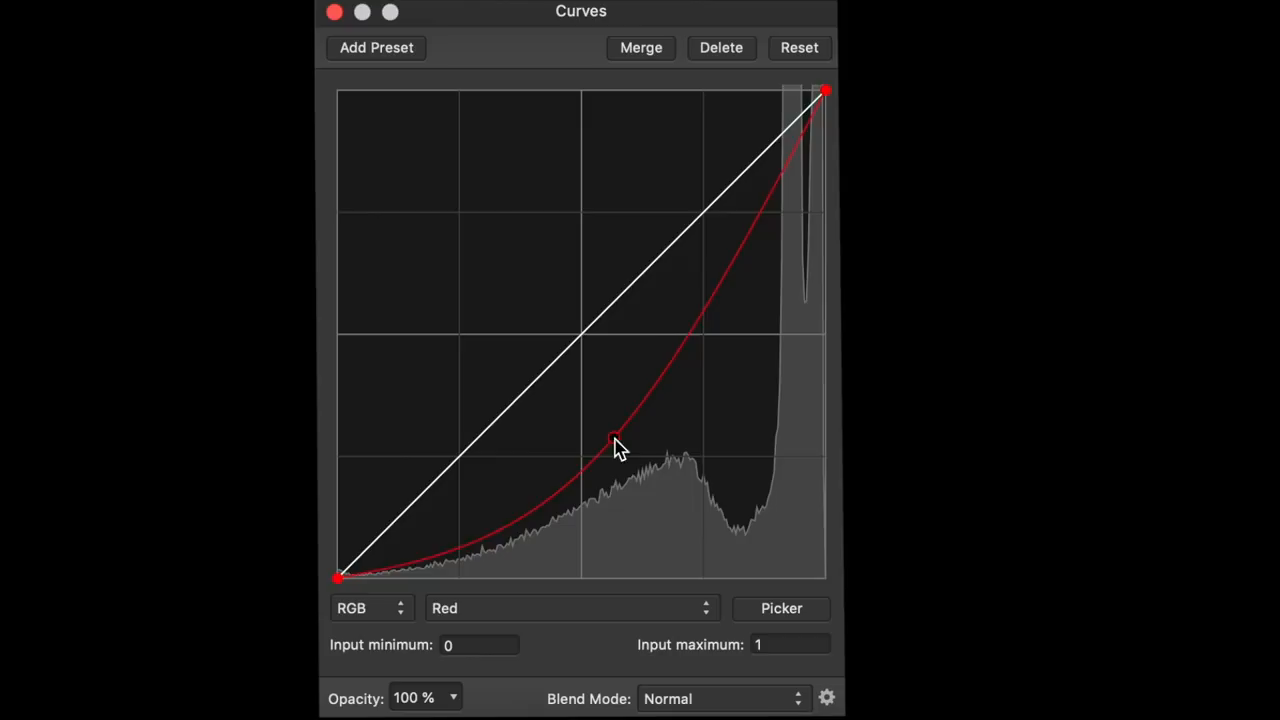
{"action": "left_click_drag", "start_coordinate": [616, 440], "coordinate": [620, 478]}
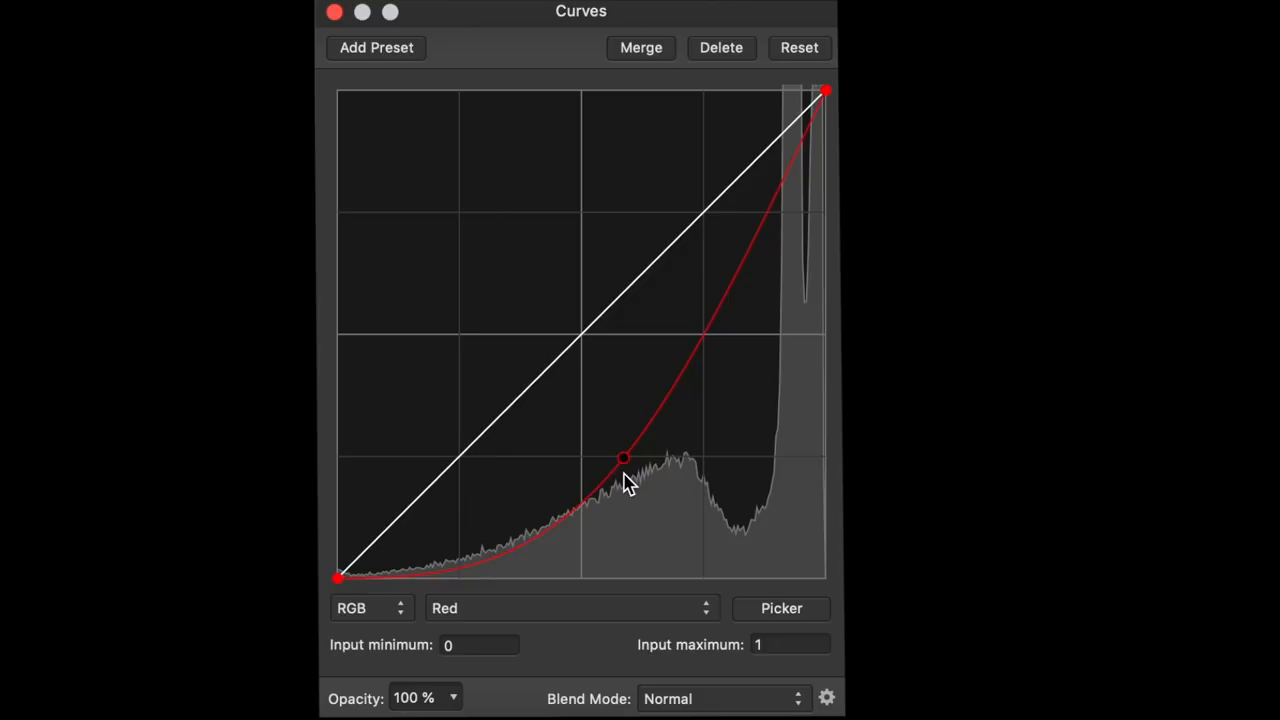
{"action": "left_click_drag", "start_coordinate": [624, 458], "coordinate": [624, 436]}
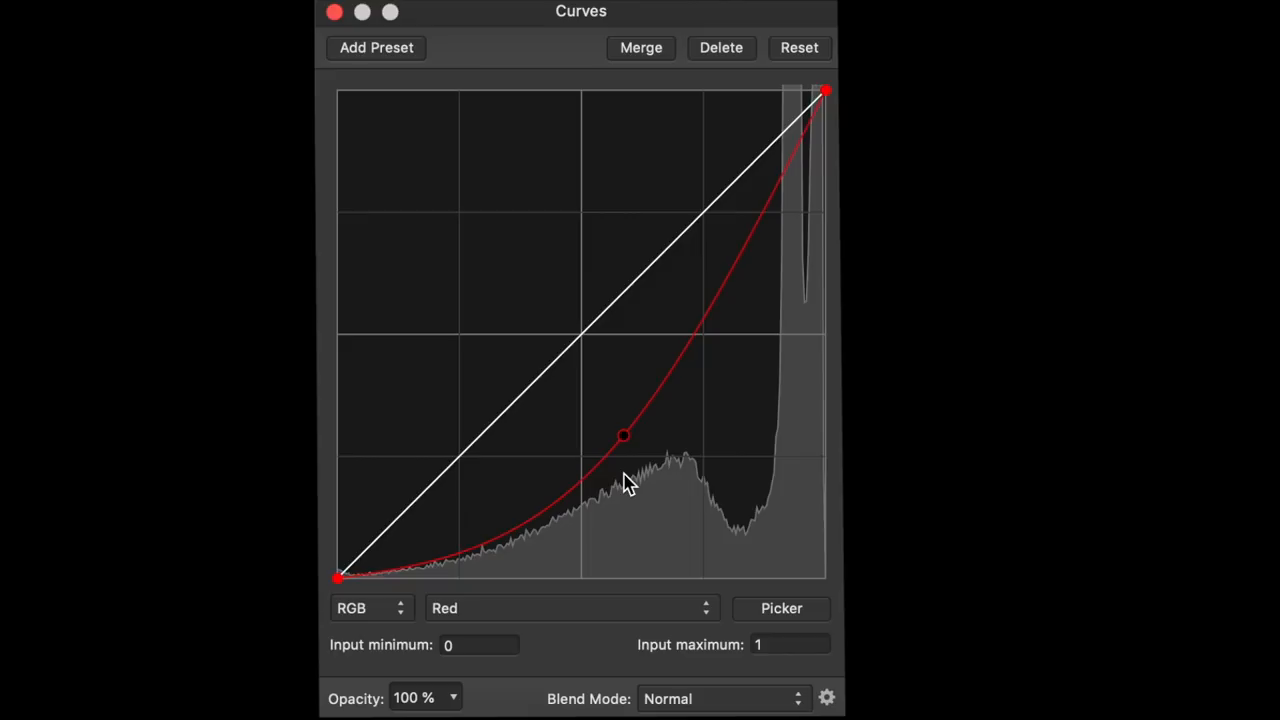